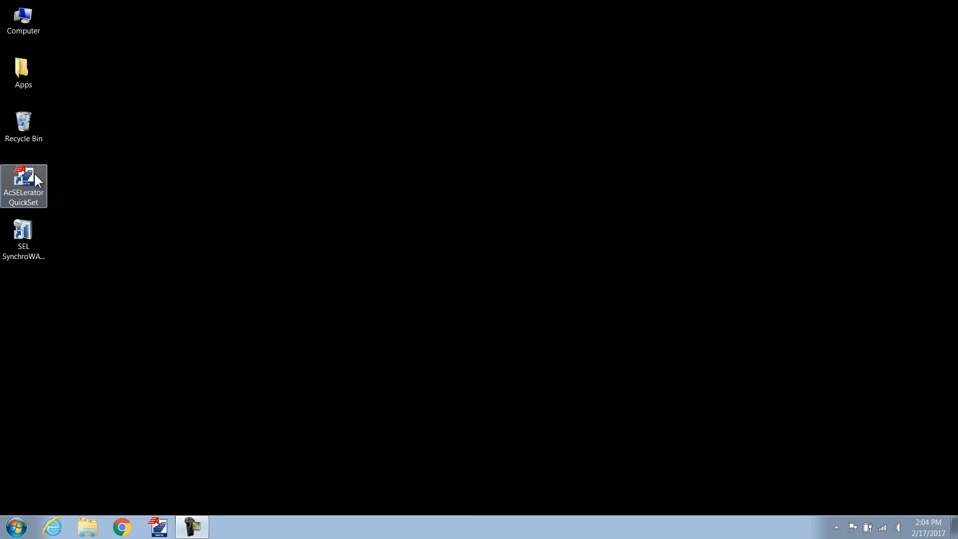
# - Launch QuickSet and create a new settings file for device family SEL-T400L, version 001
pyautogui.doubleClick(23, 178)
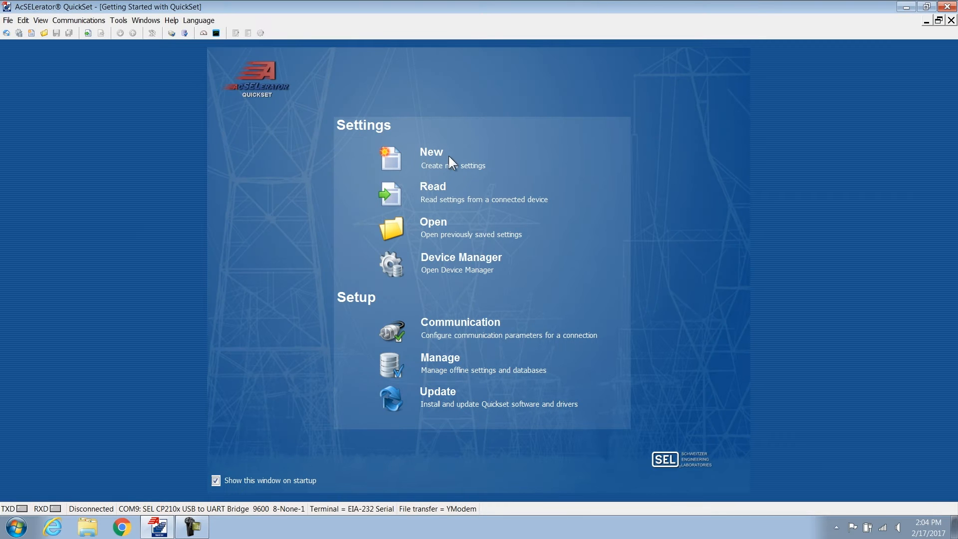
pyautogui.click(432, 151)
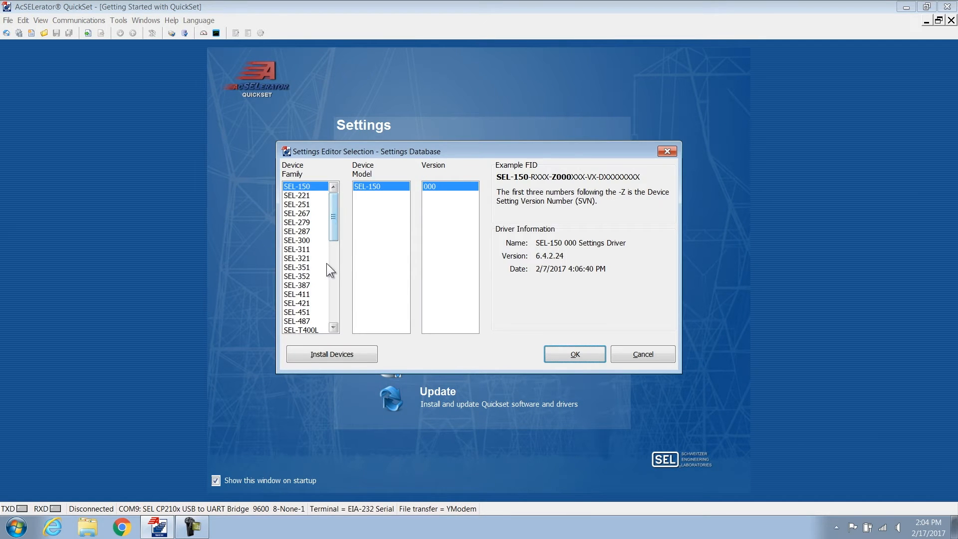
pyautogui.click(301, 320)
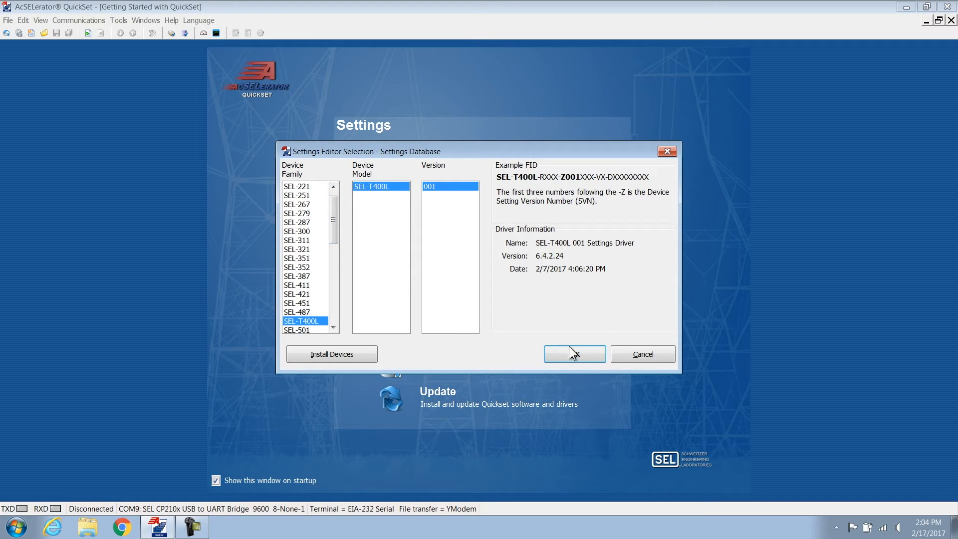
pyautogui.click(573, 353)
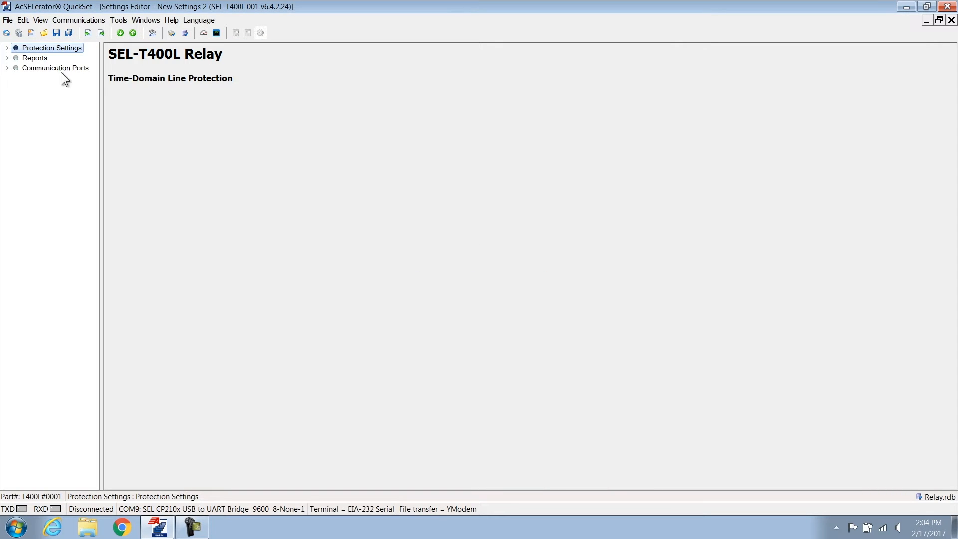
# - Widen the tree, expand Protection Settings and Reports, and show the General Settings page
pyautogui.moveTo(103, 245); pyautogui.dragTo(142, 245)
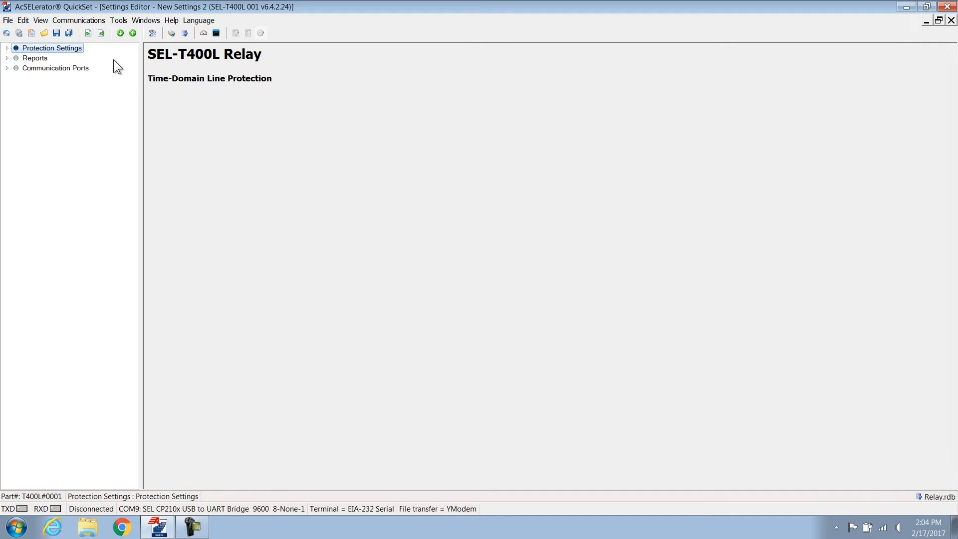
pyautogui.click(6, 48)
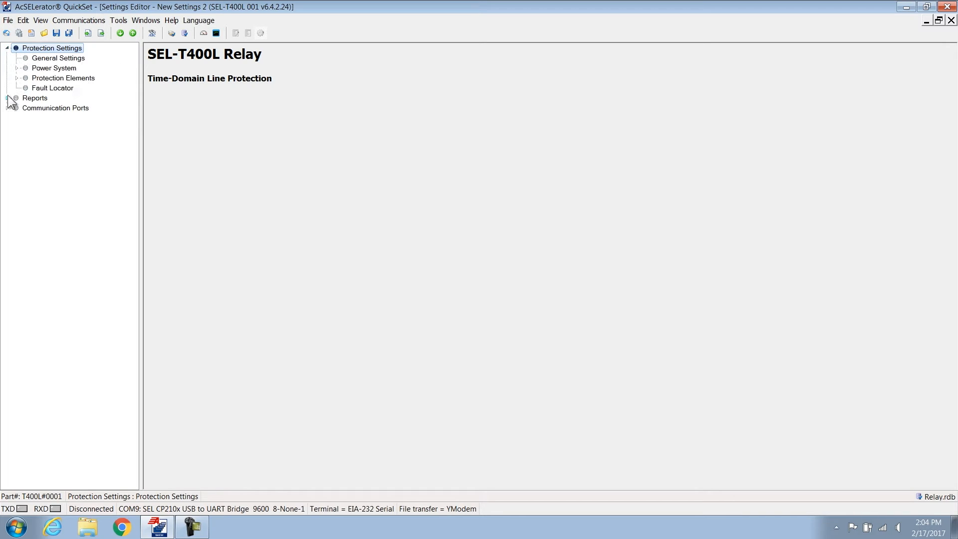
pyautogui.click(10, 98)
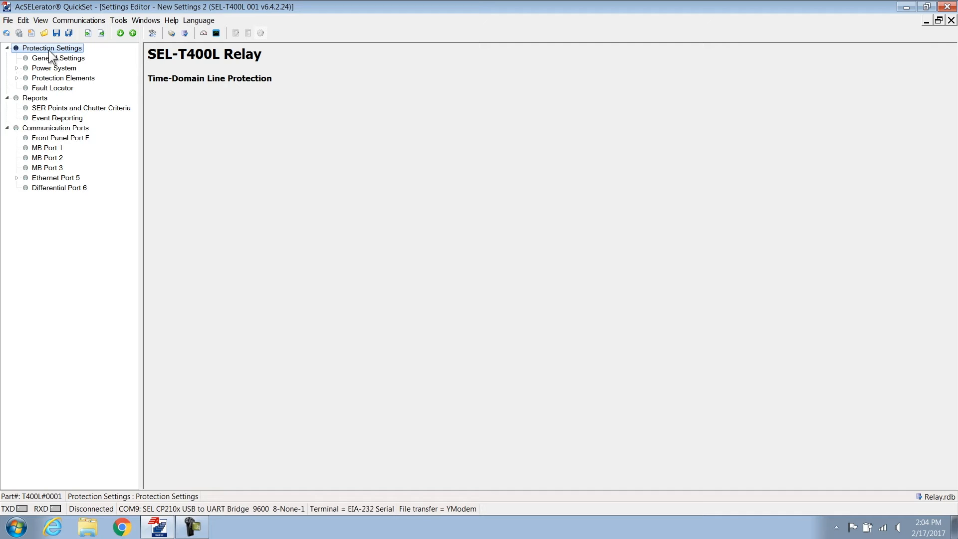
pyautogui.click(57, 58)
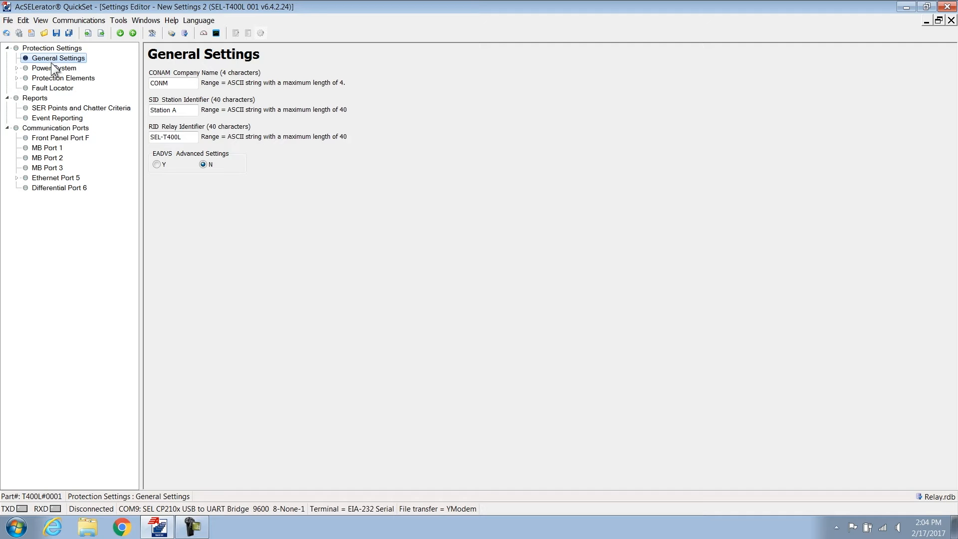
# - Review the Power System, AC Inputs and Line Configuration pages and expand Protection Elements
pyautogui.click(52, 68)
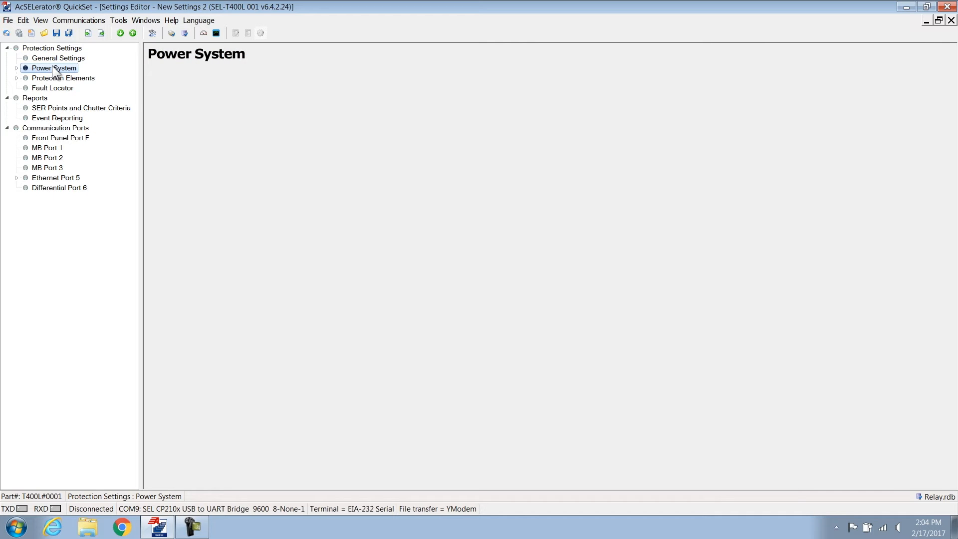
pyautogui.click(15, 67)
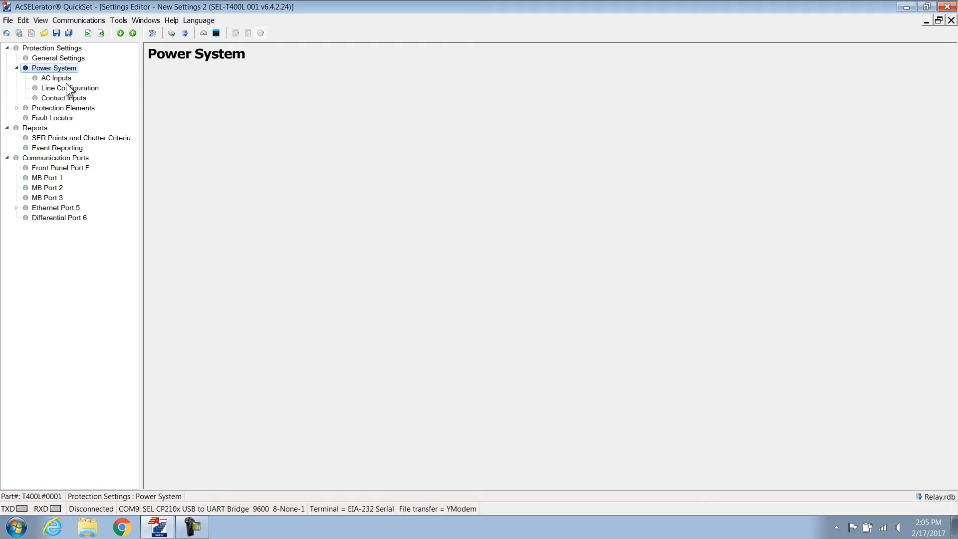
pyautogui.click(56, 78)
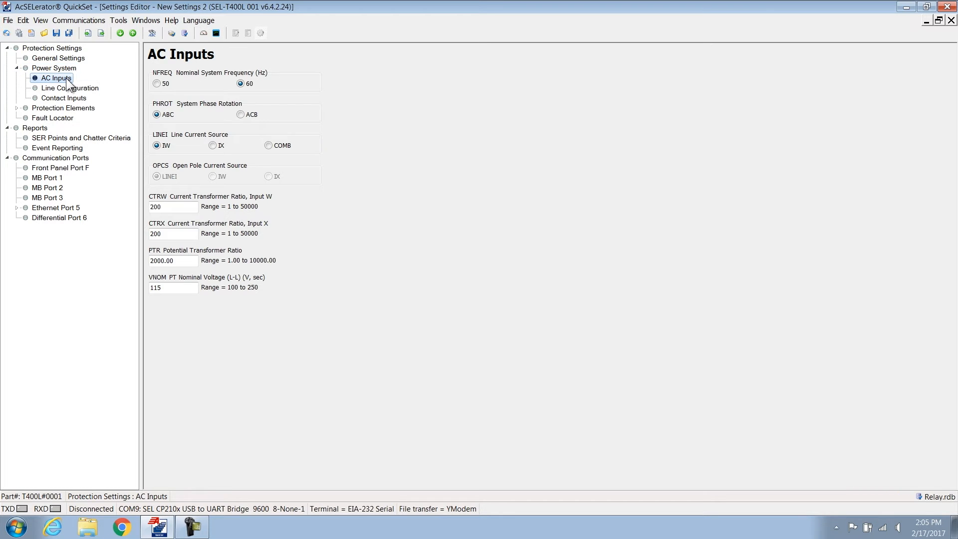
pyautogui.click(70, 88)
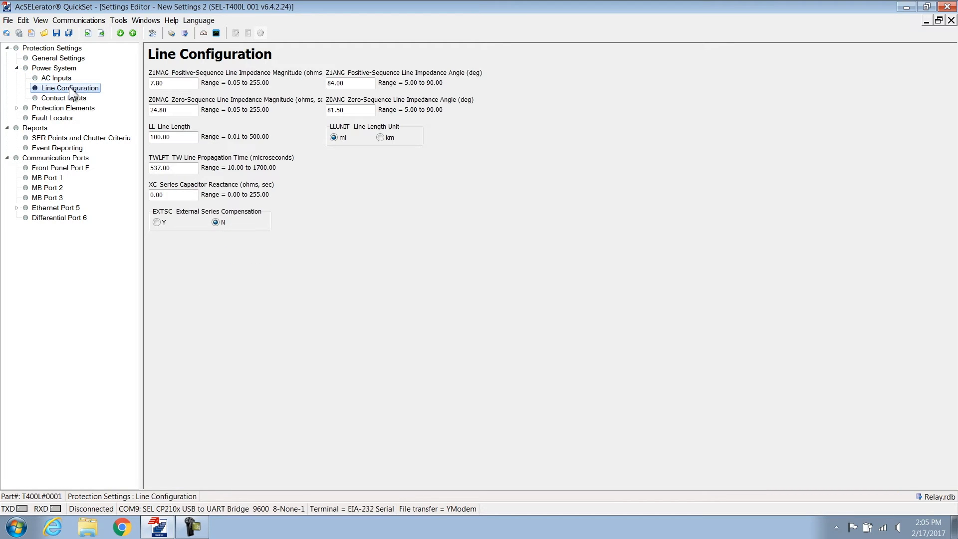
pyautogui.click(16, 108)
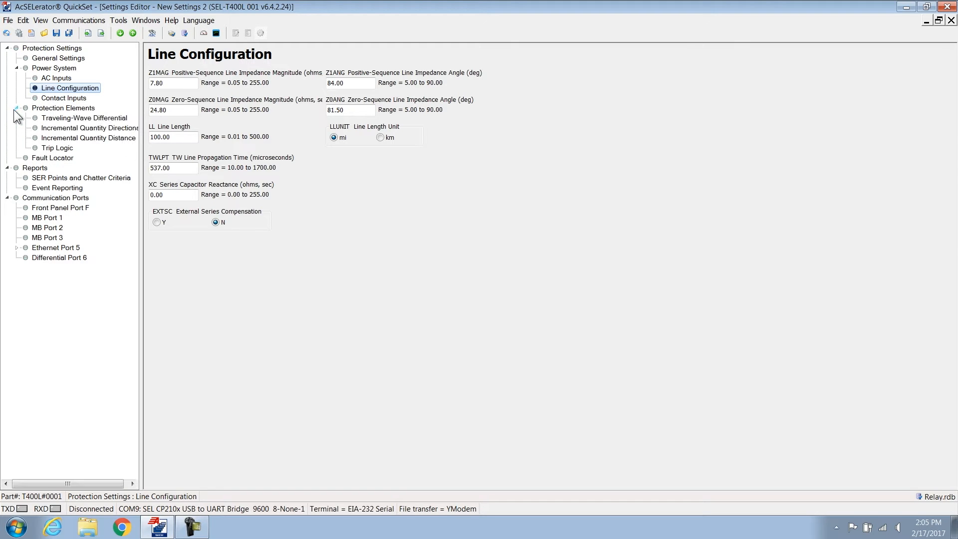
pyautogui.moveTo(60, 125)
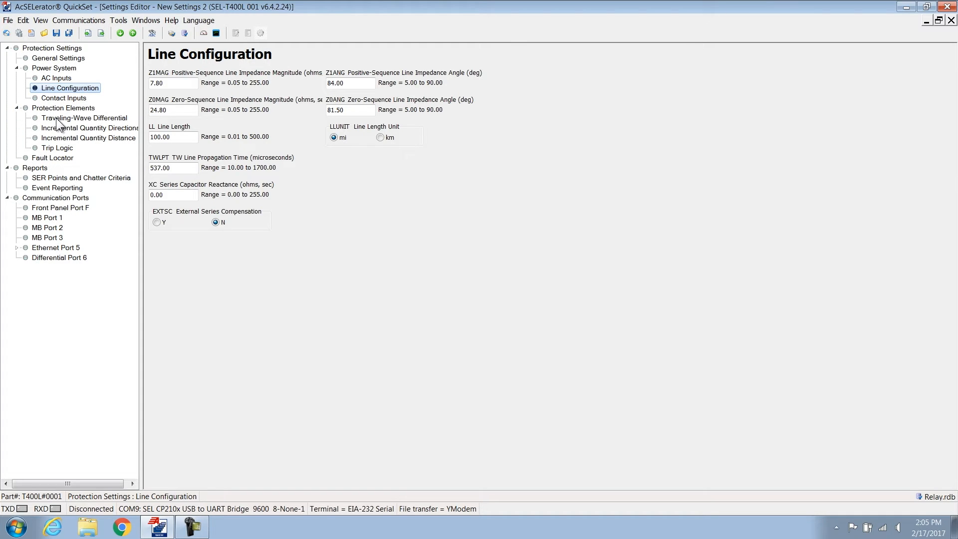
# - Review TW Differential, Incremental Quantity Directional and Distance, Trip Logic, ending on Fault Locator
pyautogui.click(84, 118)
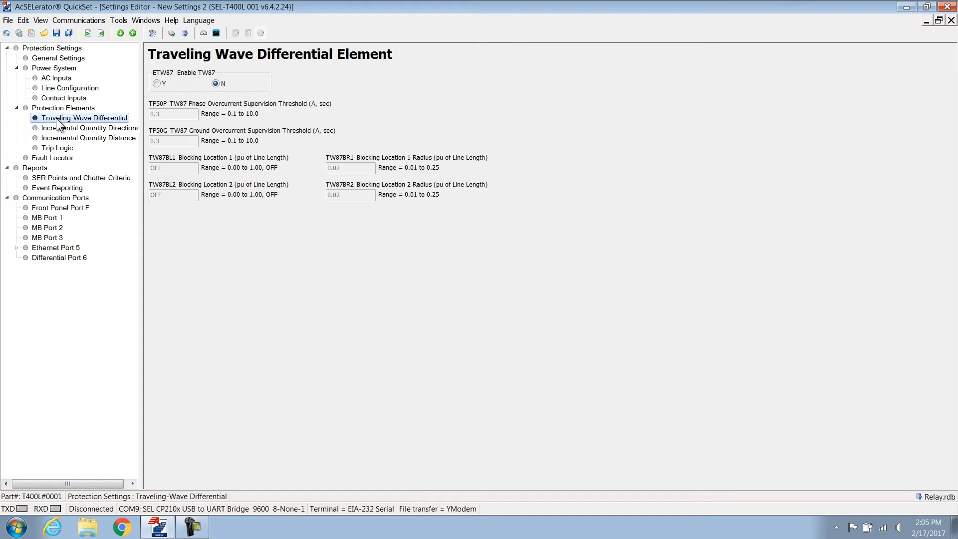
pyautogui.click(91, 128)
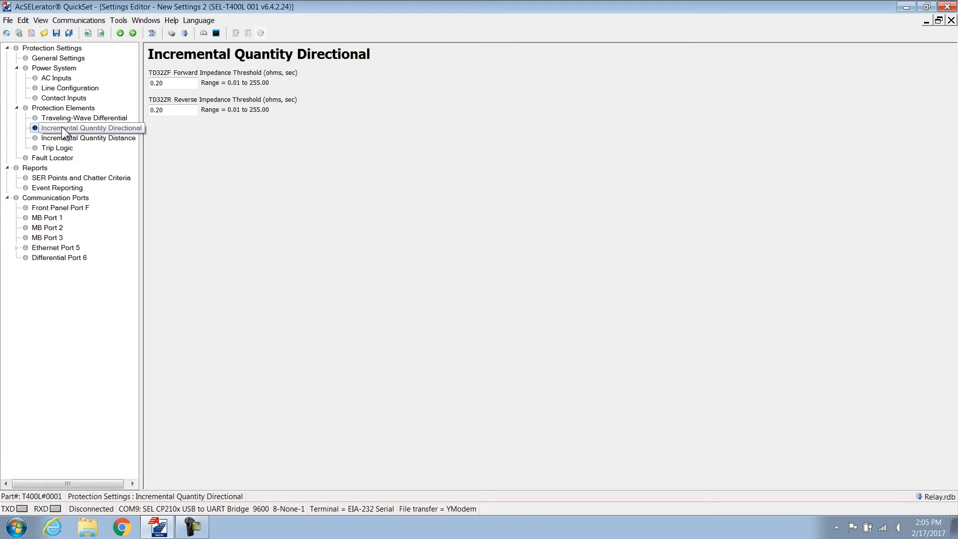
pyautogui.click(89, 138)
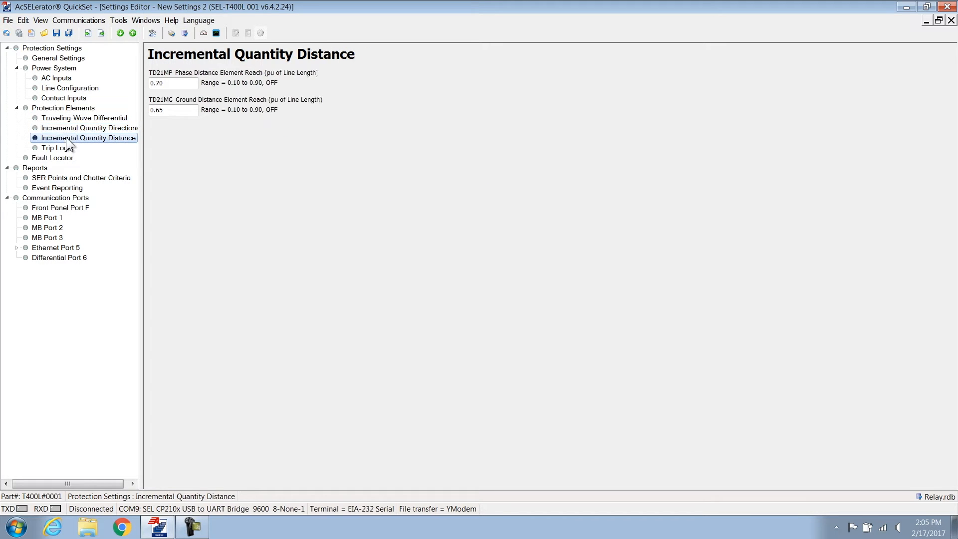
pyautogui.click(53, 148)
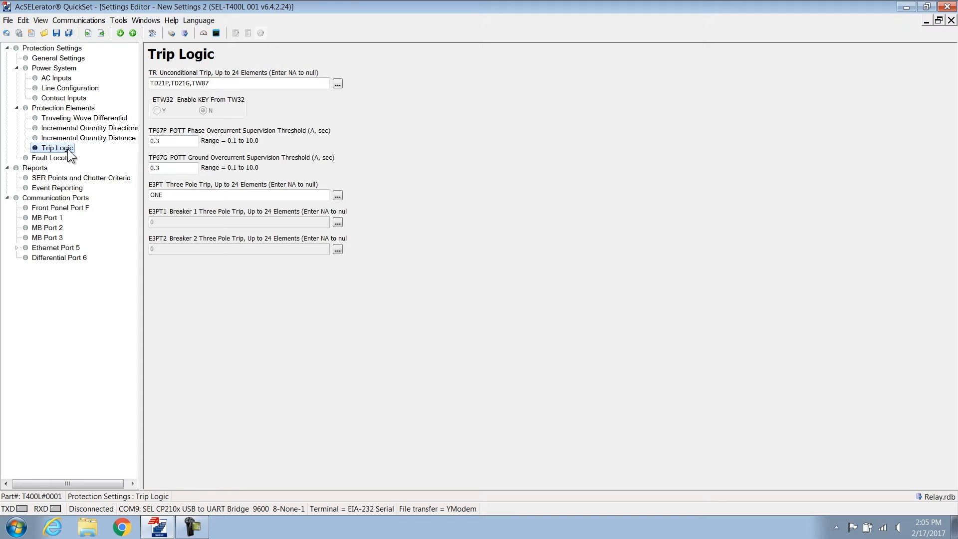
pyautogui.click(54, 158)
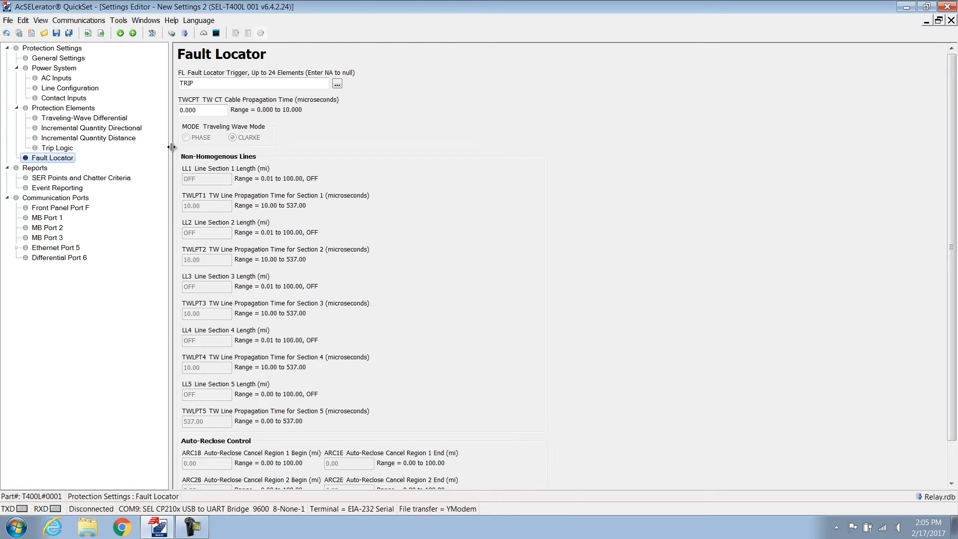
# - Review the Reports and SER Points and Chatter Criteria pages, ending on Event Reporting
pyautogui.click(35, 168)
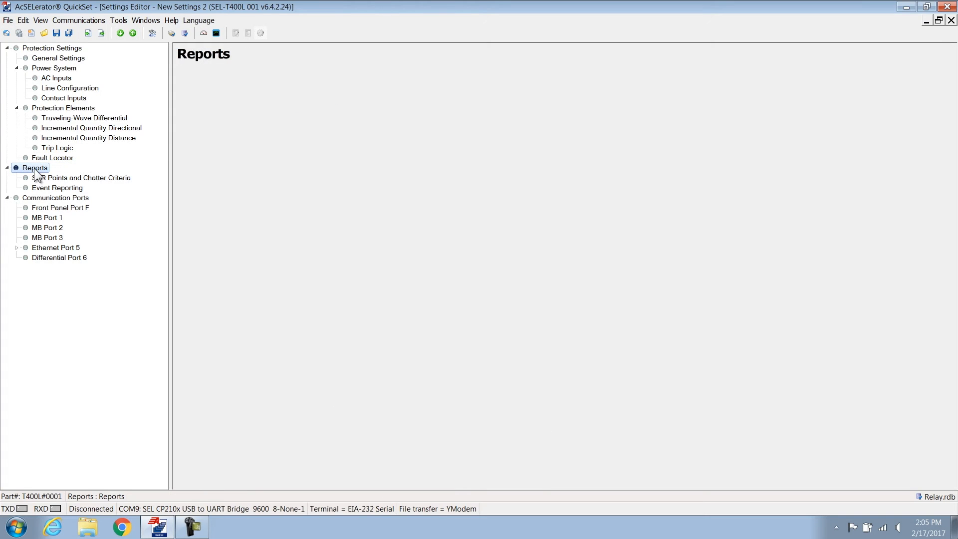
pyautogui.click(82, 178)
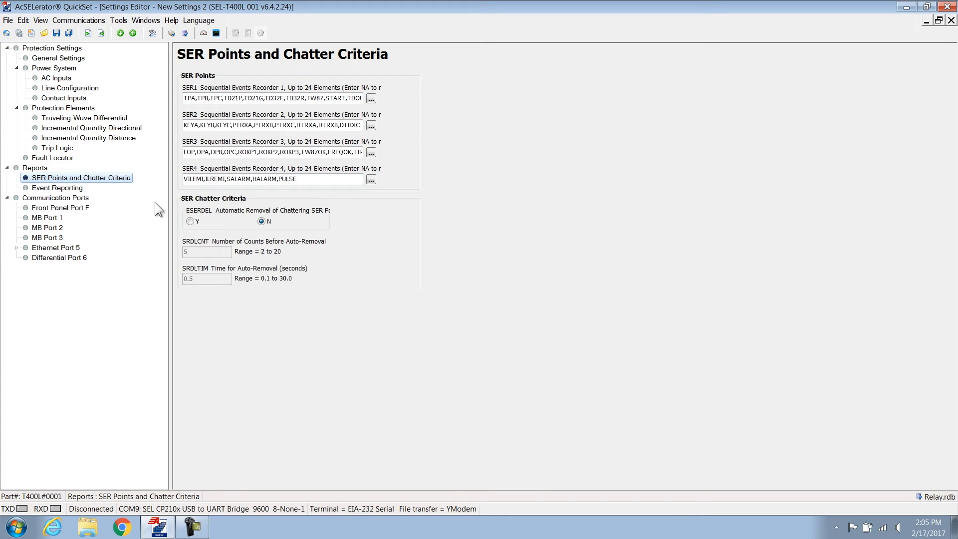
pyautogui.click(58, 188)
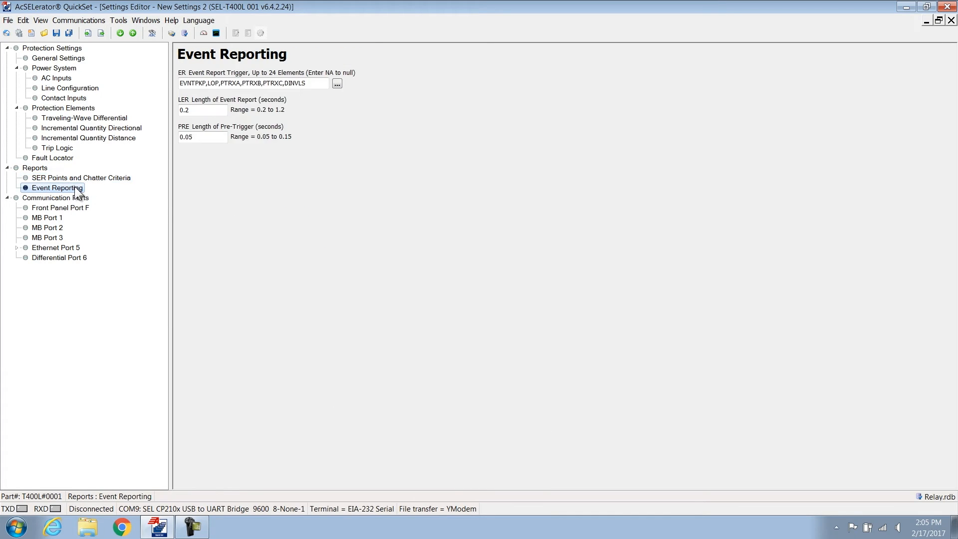
pyautogui.moveTo(98, 203)
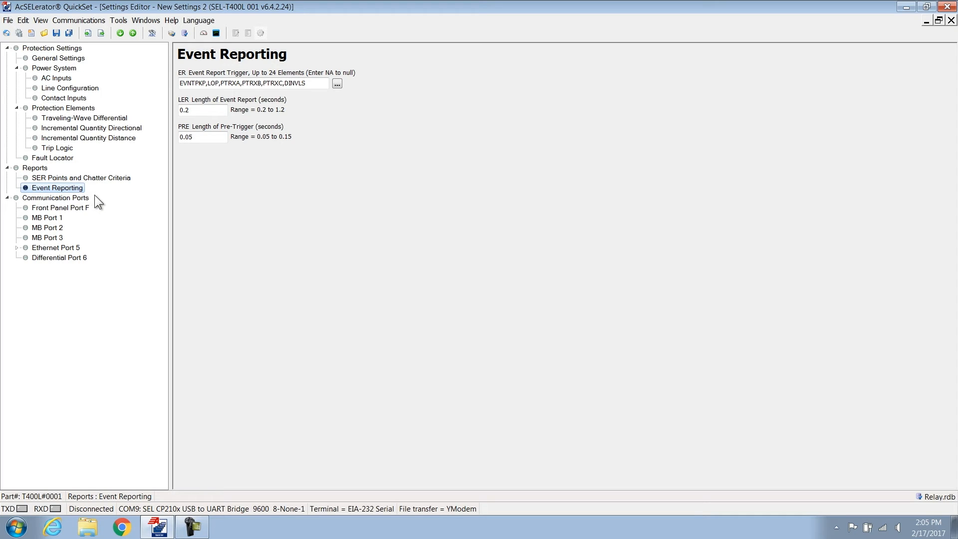
pyautogui.moveTo(83, 205)
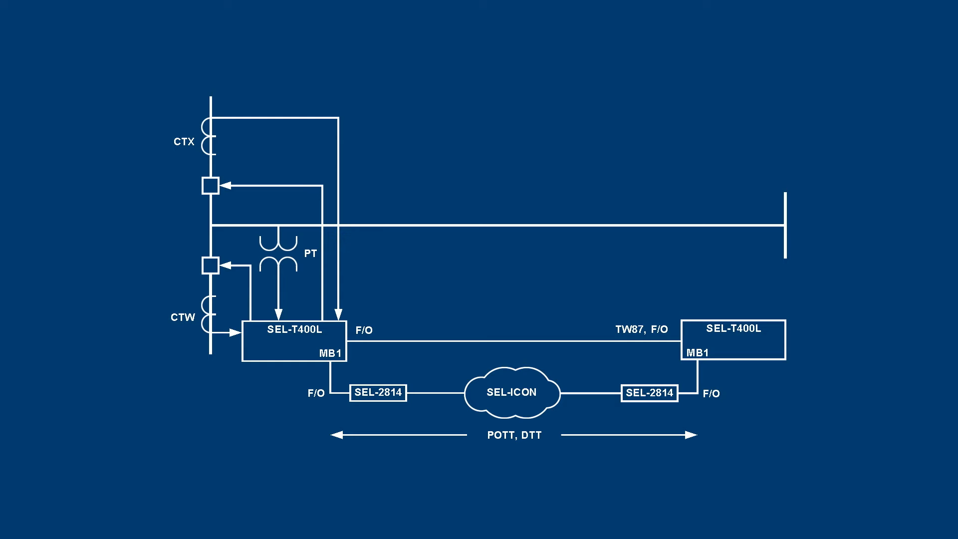
pyautogui.click(293, 338)
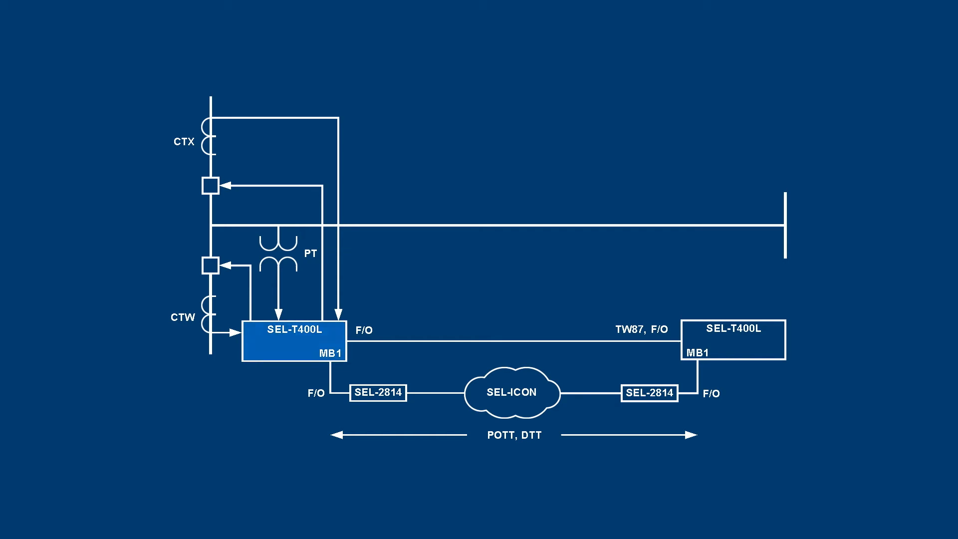
pyautogui.click(293, 338)
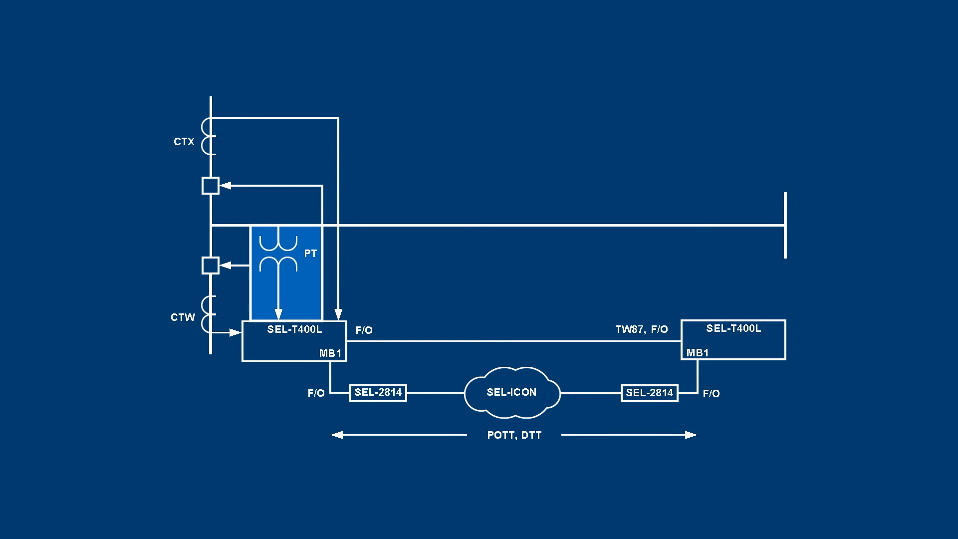
pyautogui.click(734, 339)
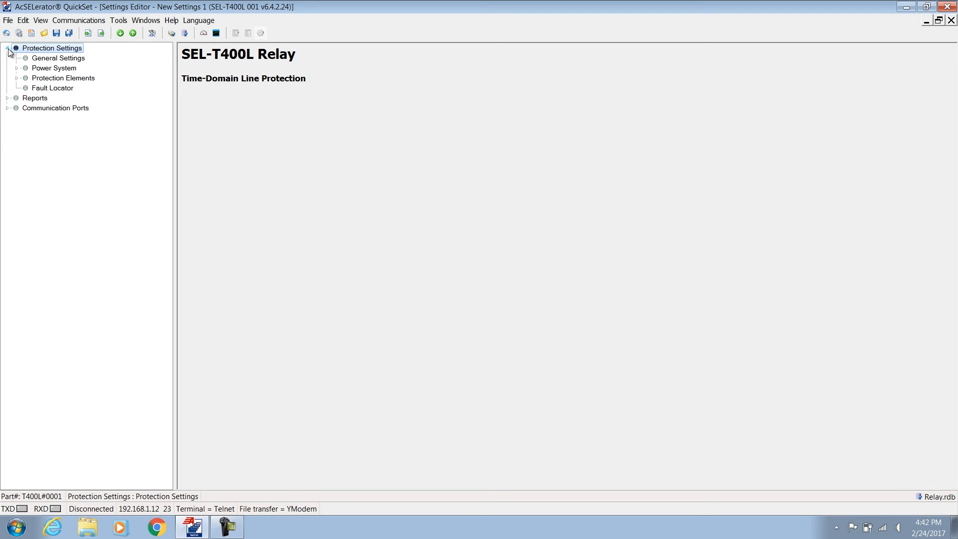
# - Enter company name GU, station ID North Hill and relay ID SEL-T400L-001 in General Settings
pyautogui.click(58, 58)
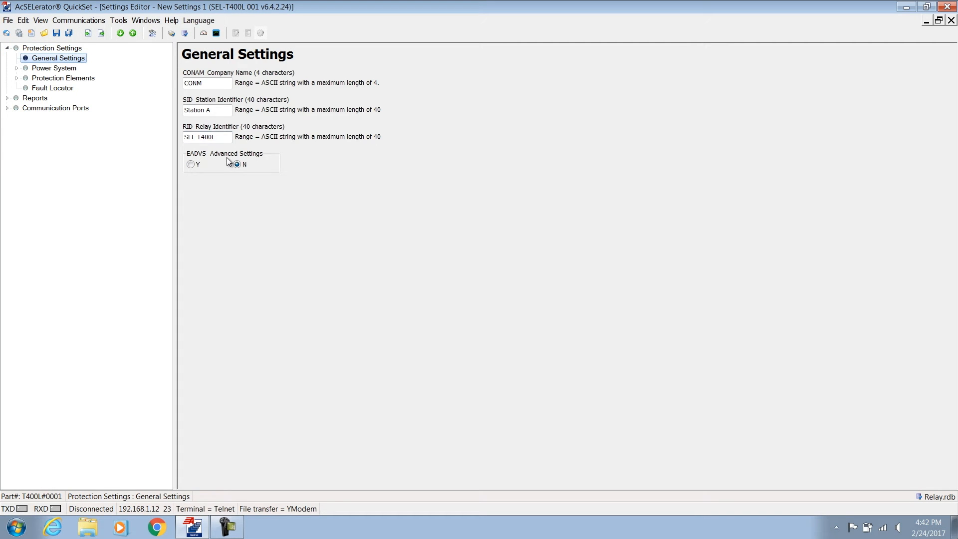
pyautogui.moveTo(231, 126)
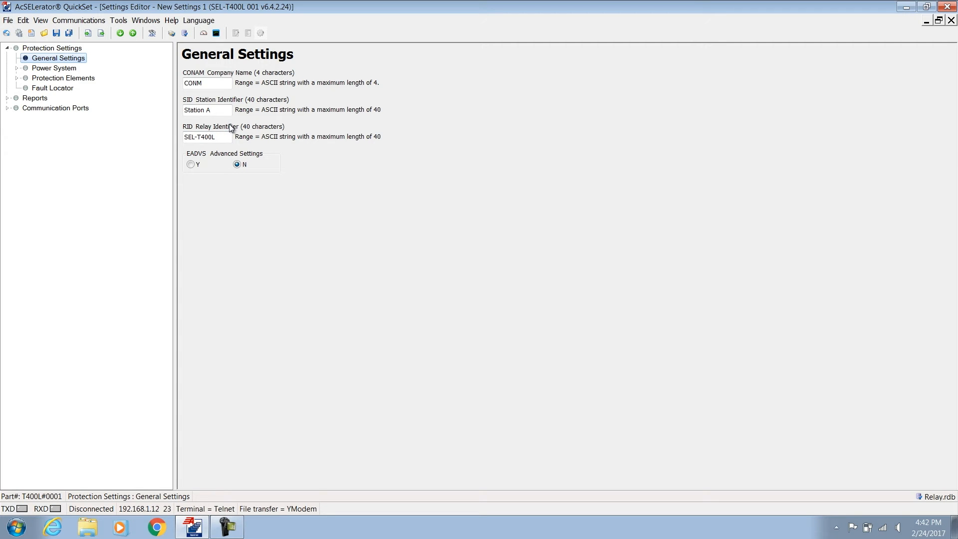
pyautogui.click(206, 83)
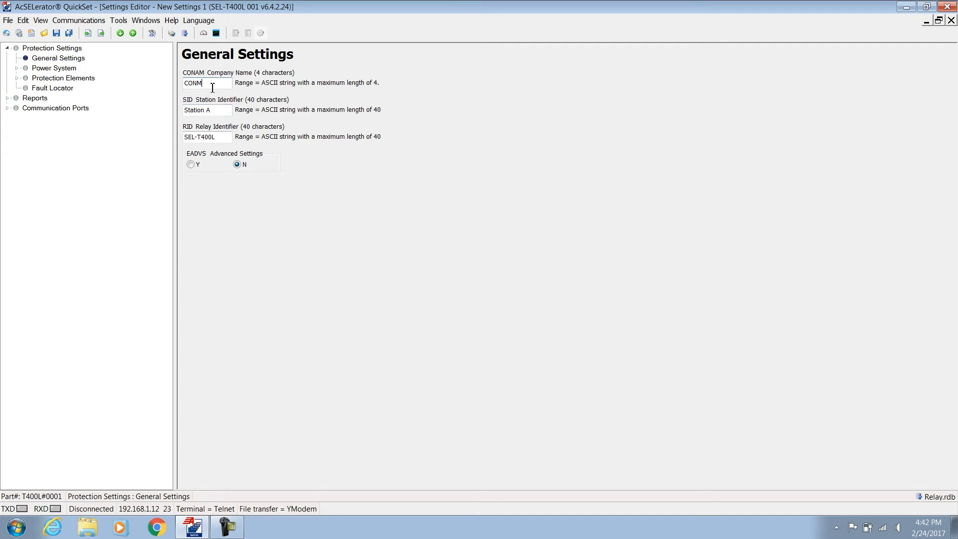
pyautogui.write('GU')
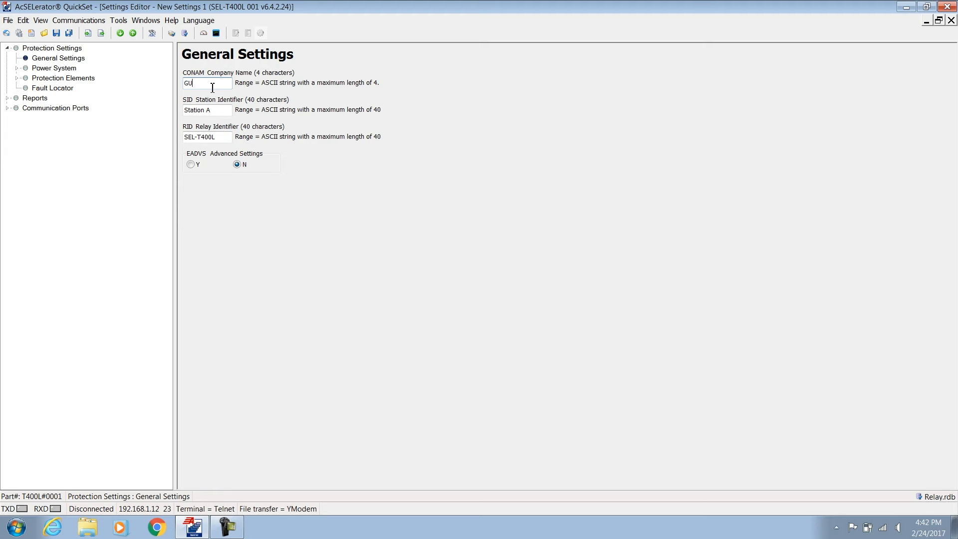
pyautogui.click(205, 110)
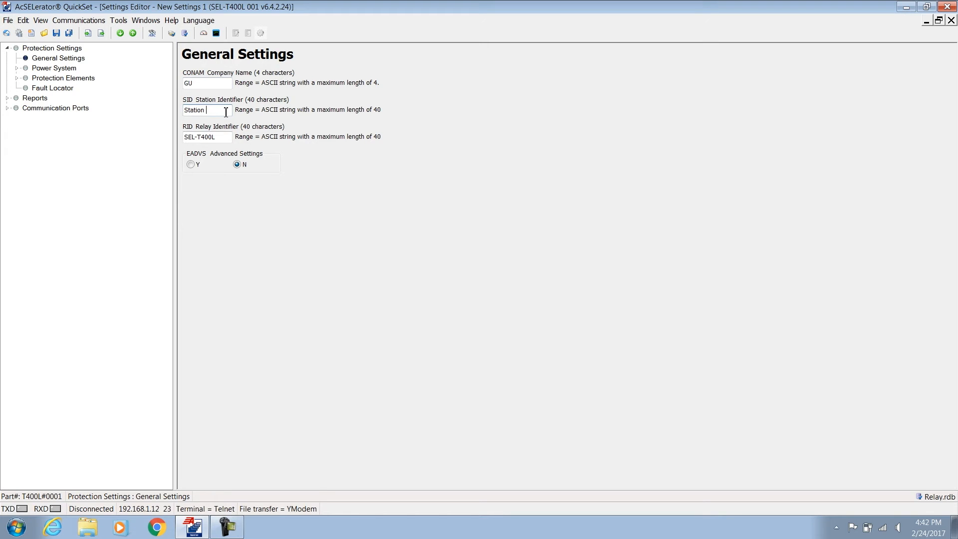
pyautogui.write('North')
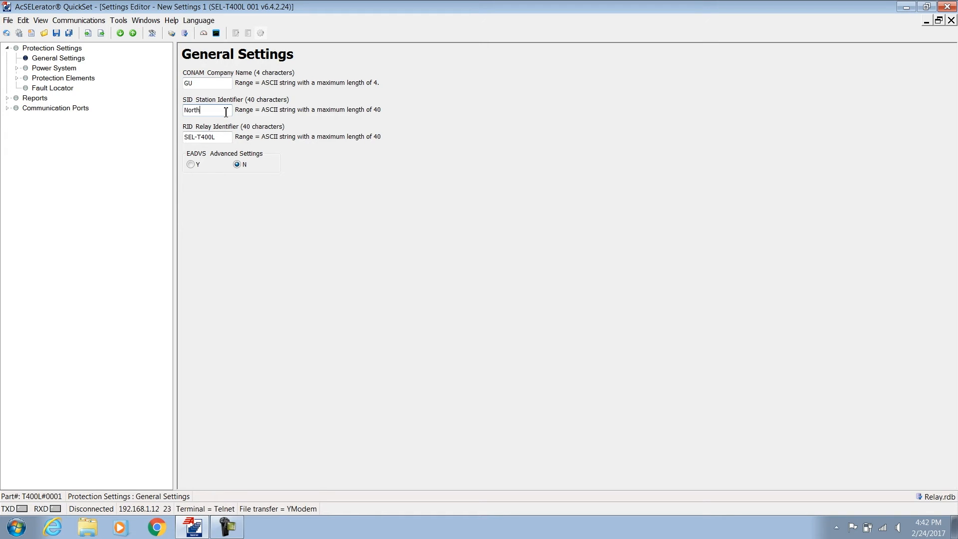
pyautogui.write('Hill')
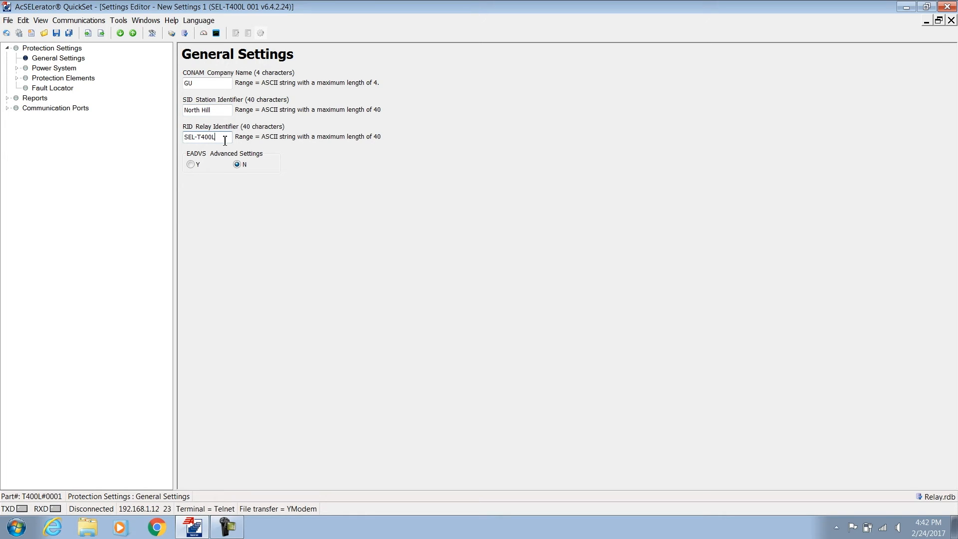
pyautogui.write('-001')
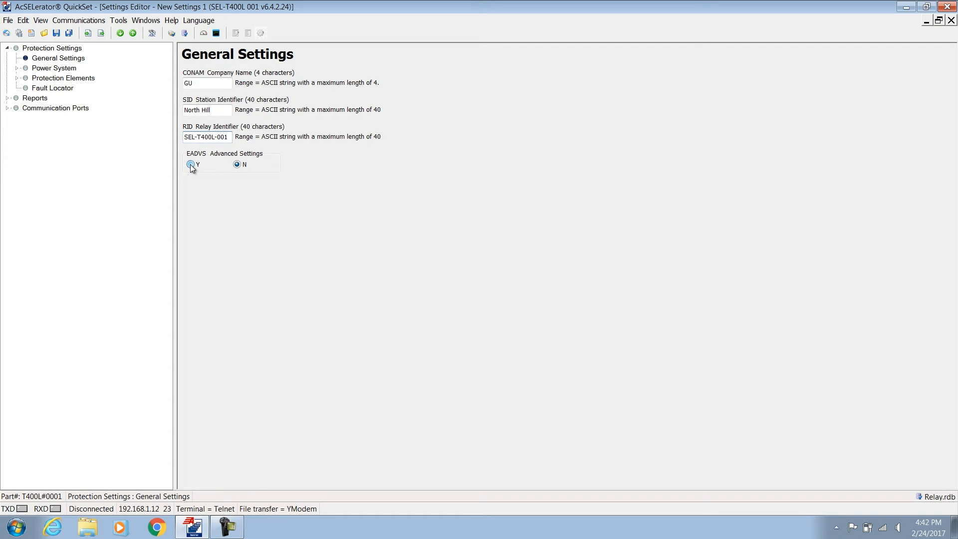
# - Toggle advanced settings EADVS on and back off, leaving it at N
pyautogui.click(191, 164)
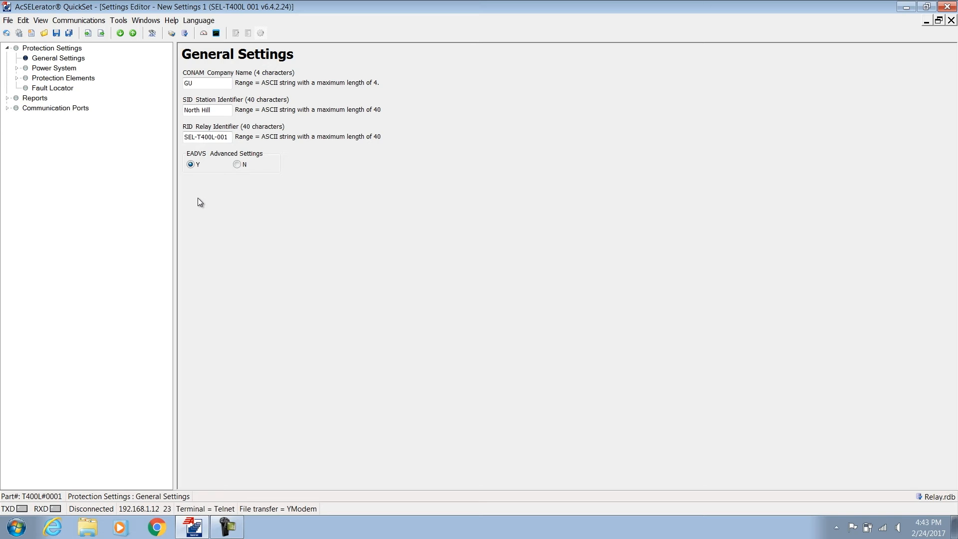
pyautogui.click(237, 163)
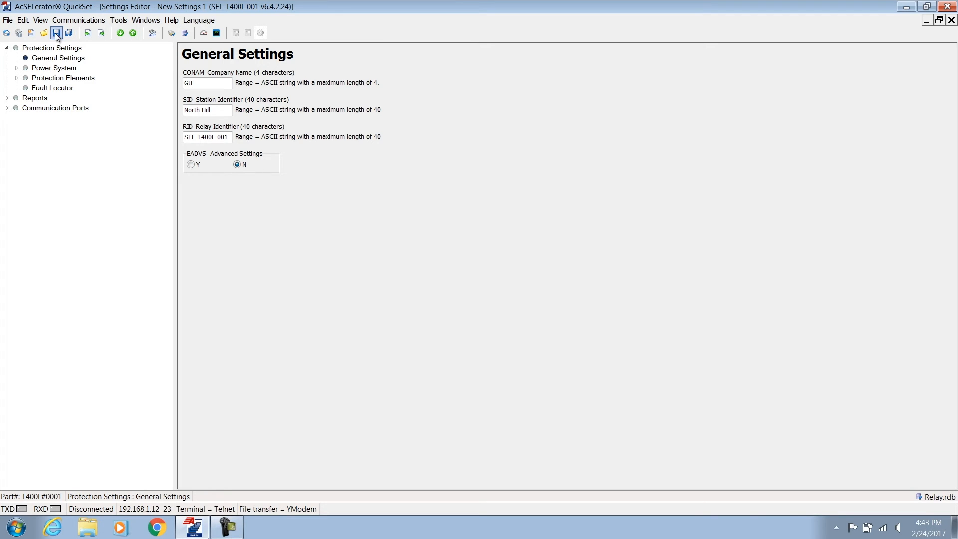
pyautogui.moveTo(78, 116)
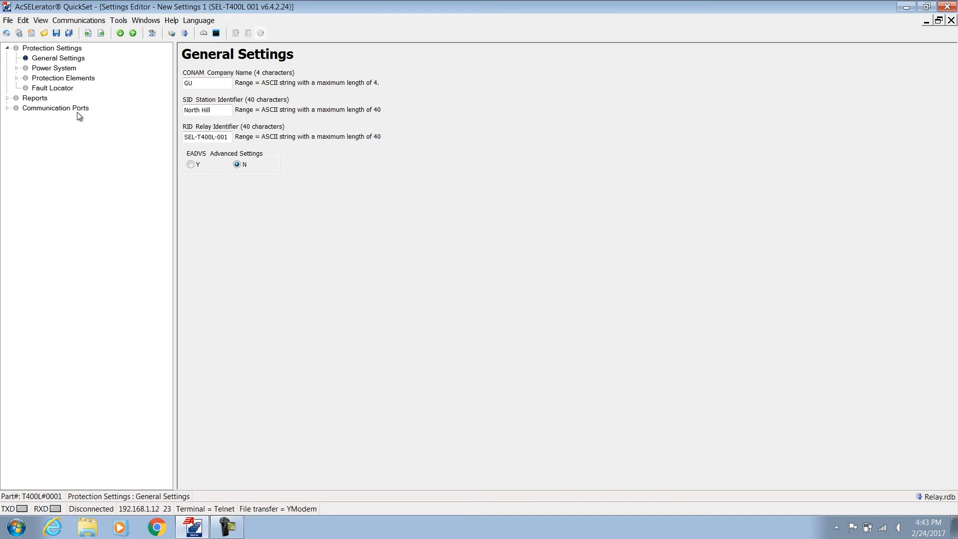
# - Expand Communication Ports, view the ports overview and show the MB Port 1 page
pyautogui.click(6, 108)
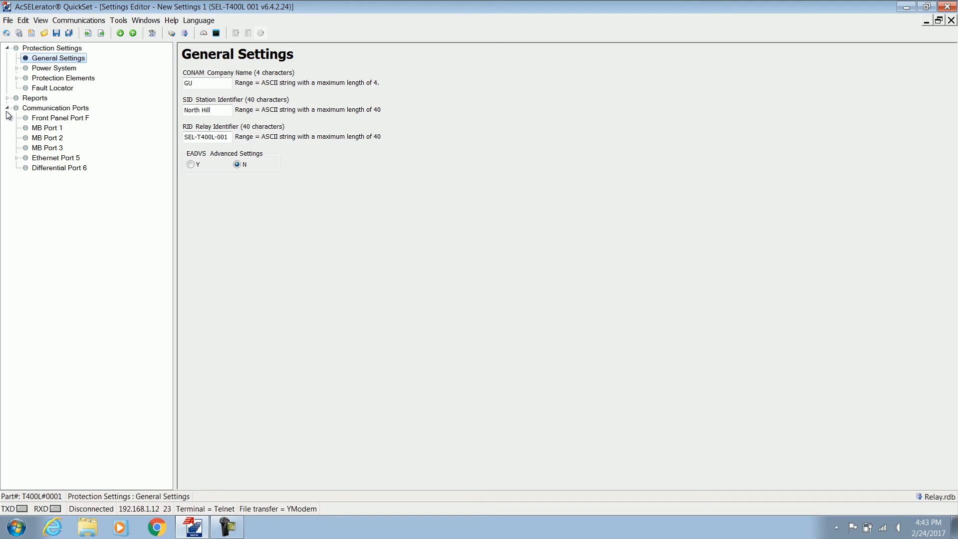
pyautogui.moveTo(66, 156)
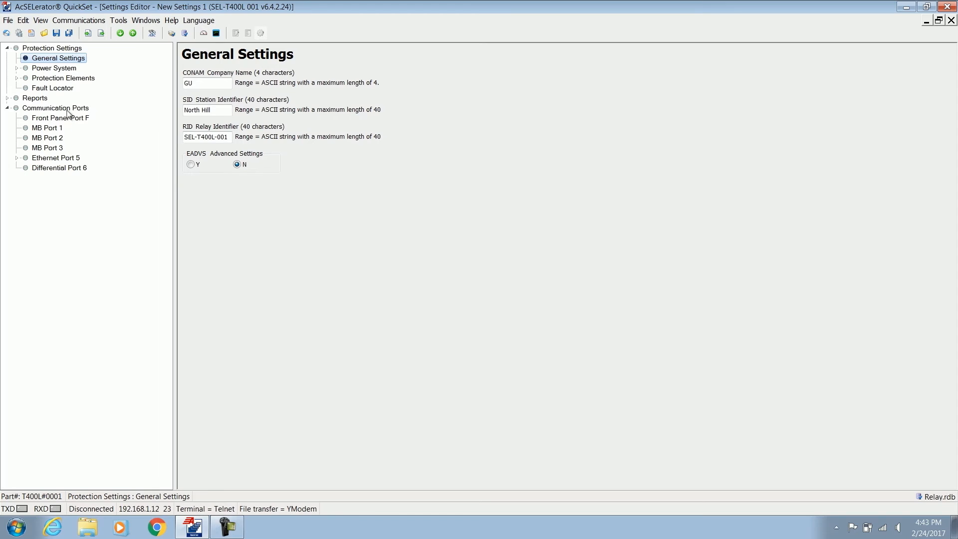
pyautogui.click(56, 108)
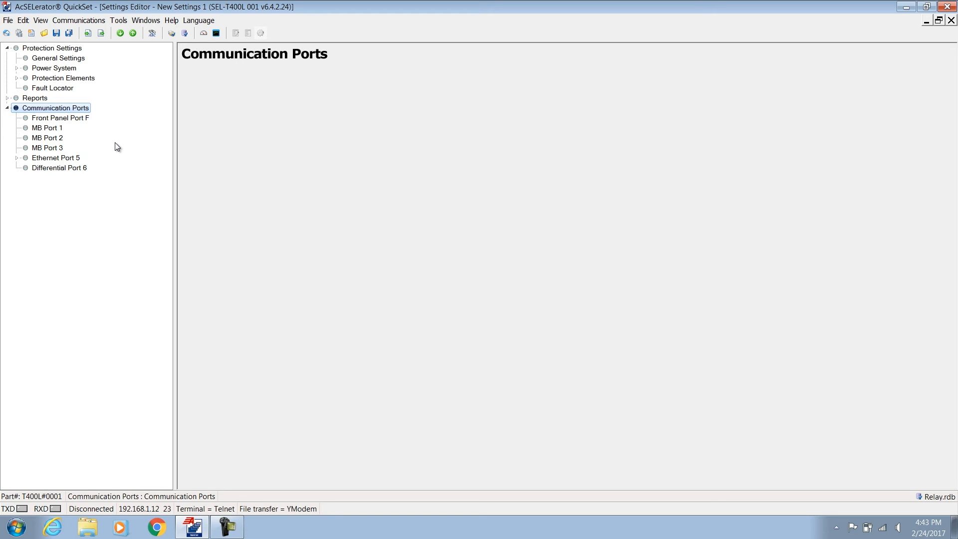
pyautogui.click(46, 128)
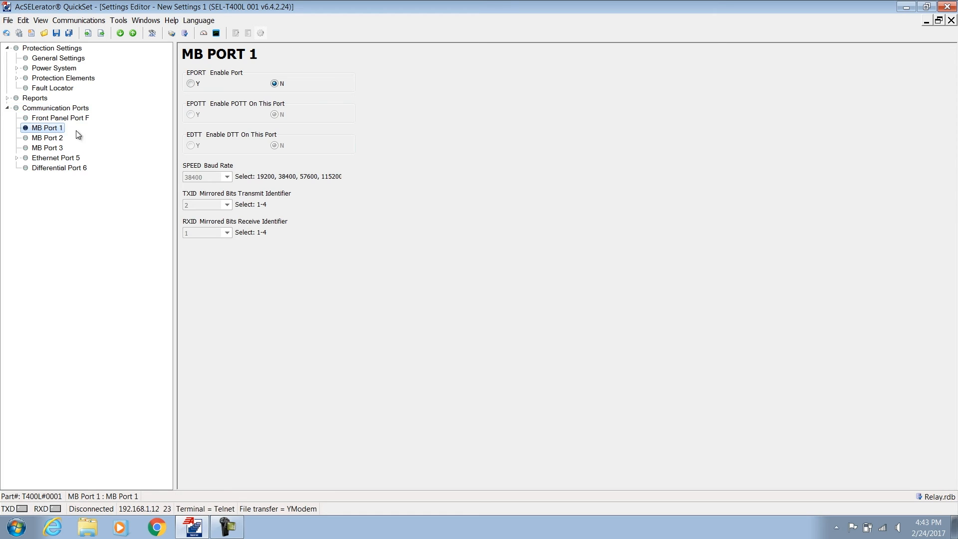
pyautogui.moveTo(210, 121)
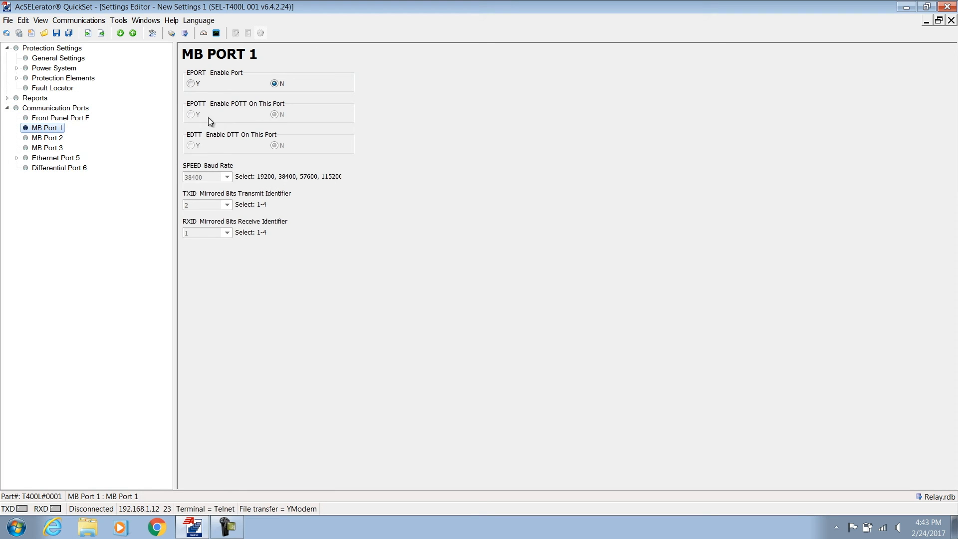
# - Set MB Port 1 enabled with POTT Y and DTT Y, keeping baud 38400, TXID 2, RXID 1
pyautogui.click(191, 84)
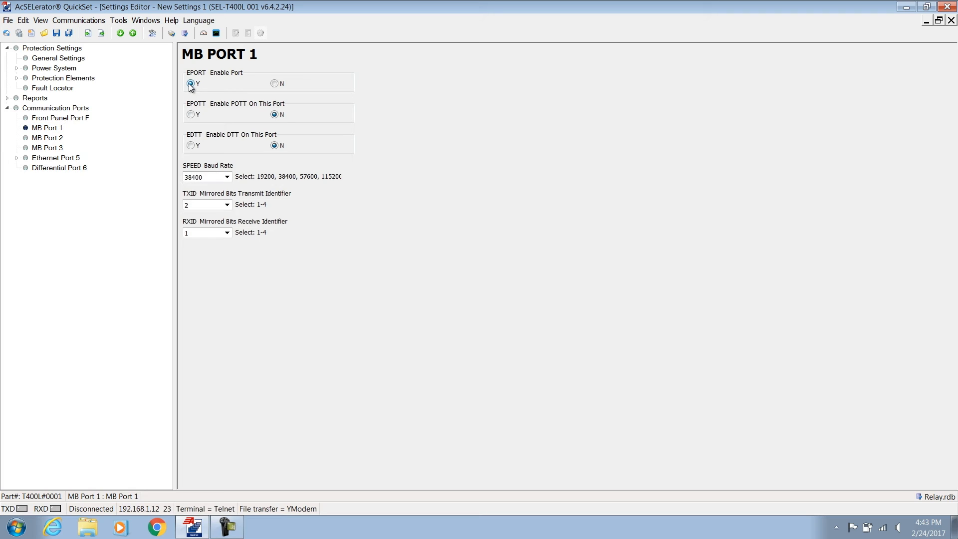
pyautogui.click(191, 84)
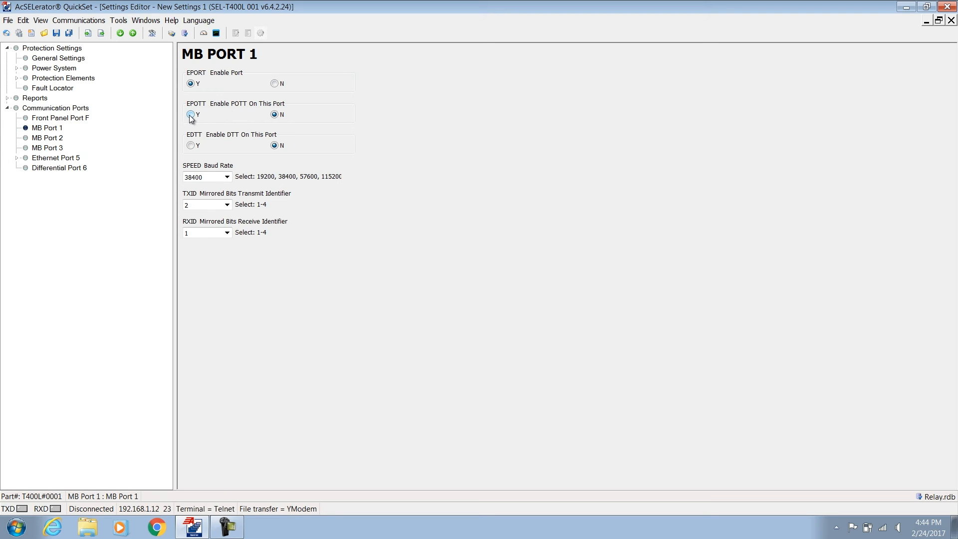
pyautogui.click(191, 114)
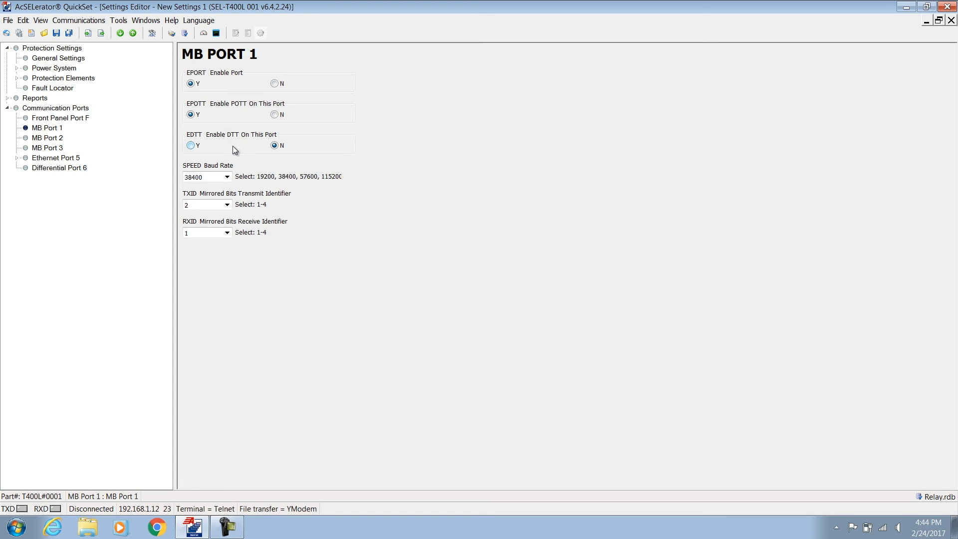
pyautogui.moveTo(213, 228)
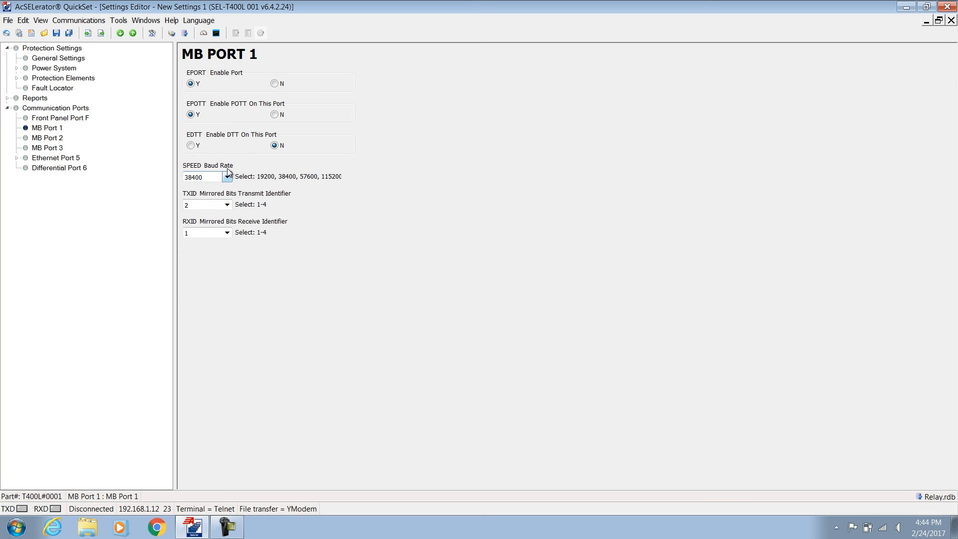
pyautogui.moveTo(235, 152)
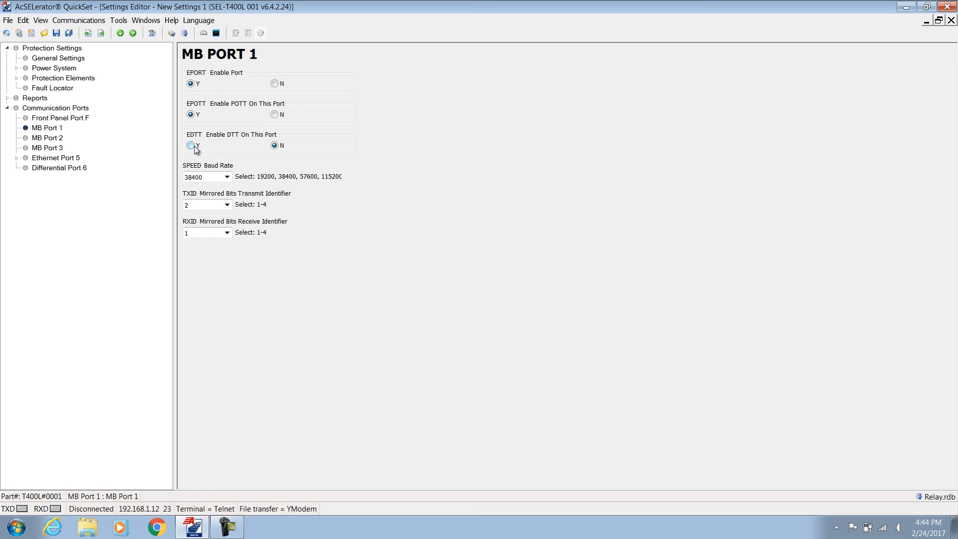
pyautogui.click(191, 146)
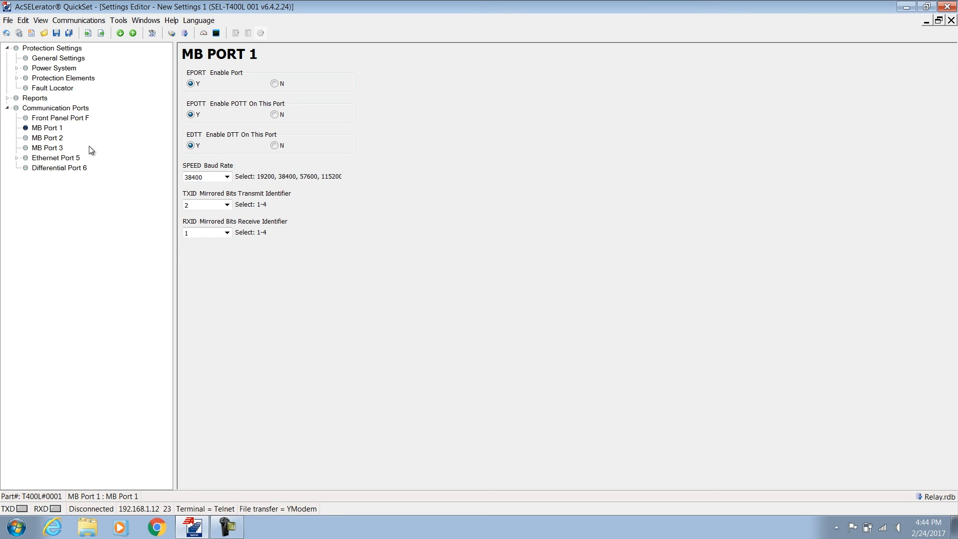
pyautogui.moveTo(64, 149)
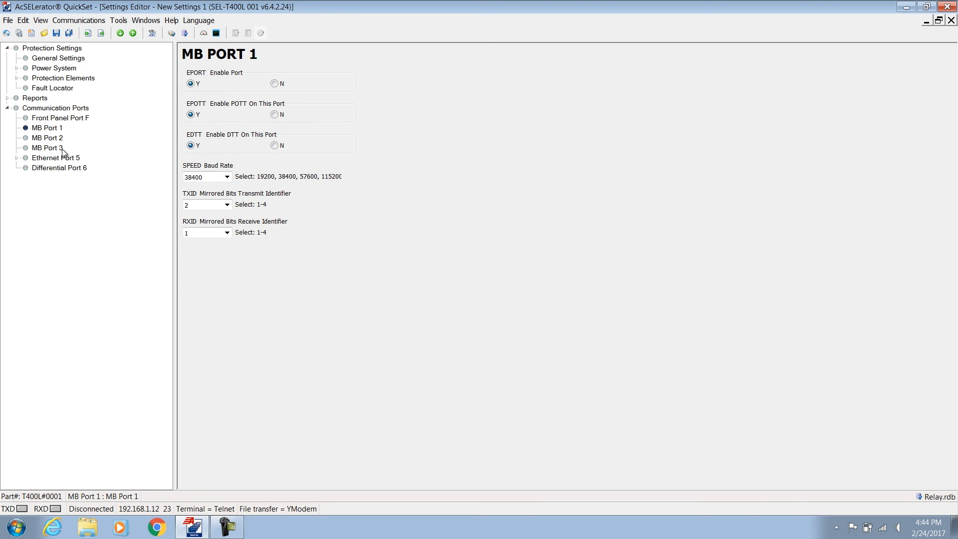
# - Show Front Panel Port F and keep its maximum access level MAXACC at C
pyautogui.click(61, 118)
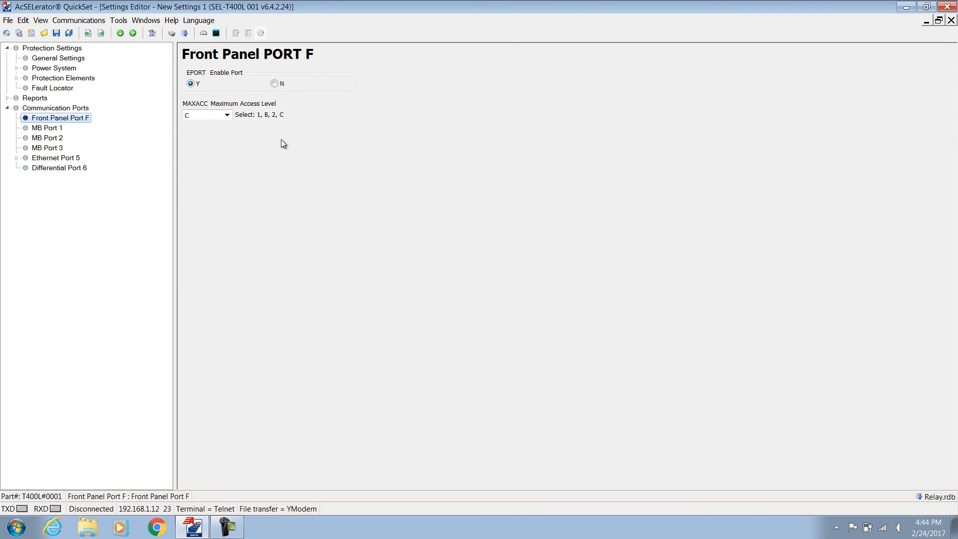
pyautogui.moveTo(270, 152)
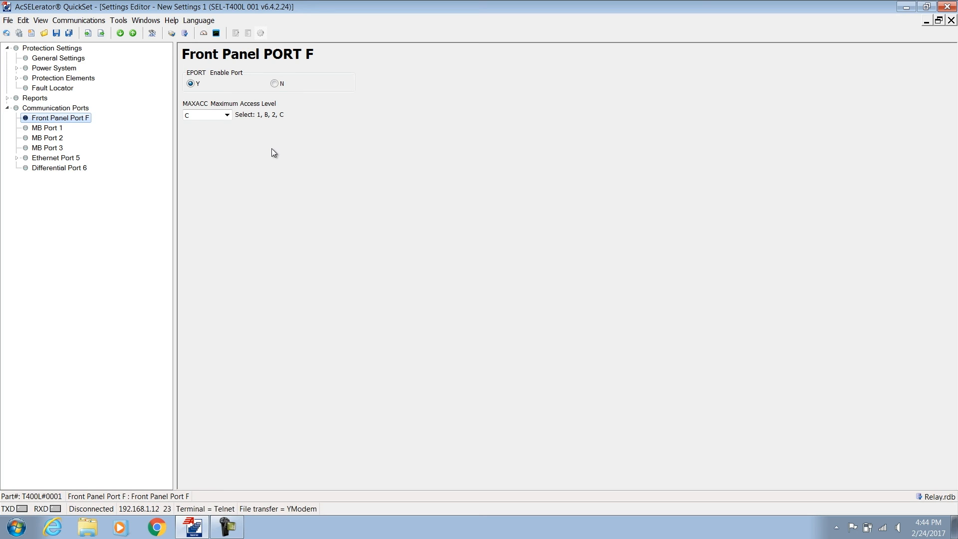
pyautogui.click(227, 115)
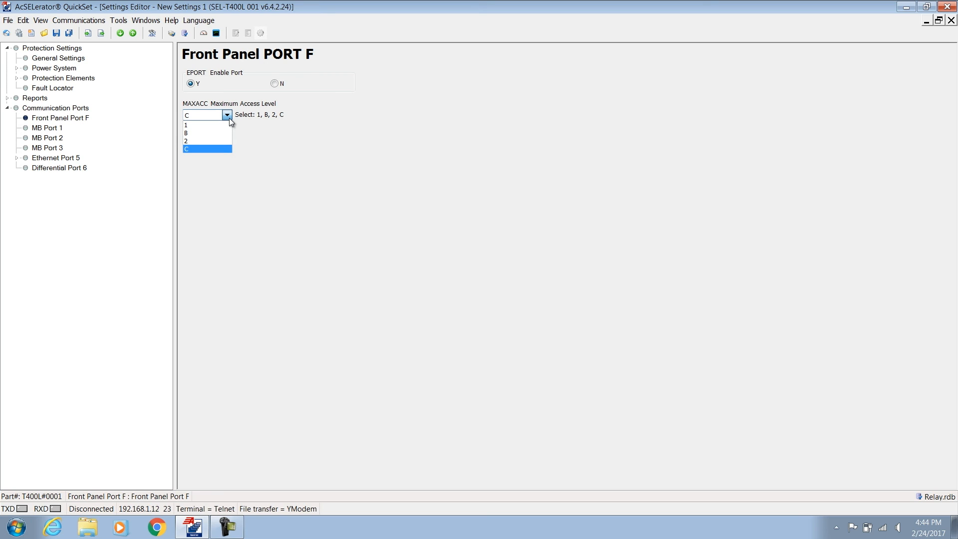
pyautogui.moveTo(207, 141)
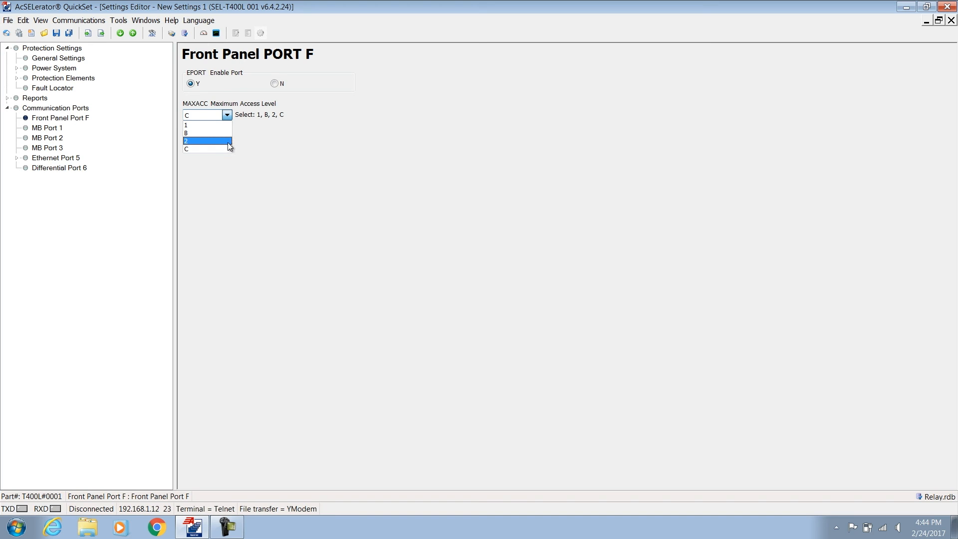
pyautogui.click(202, 148)
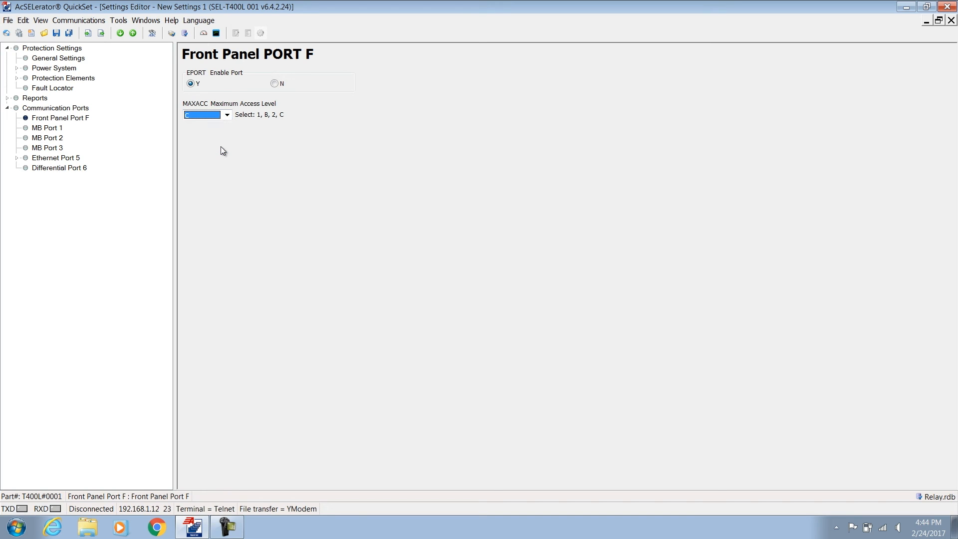
pyautogui.moveTo(69, 160)
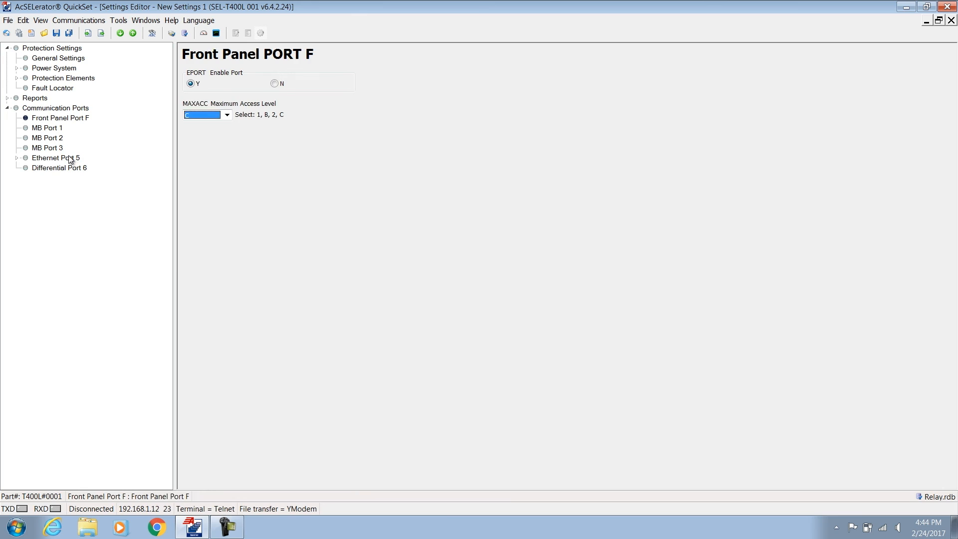
# - Enable Ethernet Port 5 (EPORT Y) with default addressing, then show the Differential Port 6 page
pyautogui.click(59, 157)
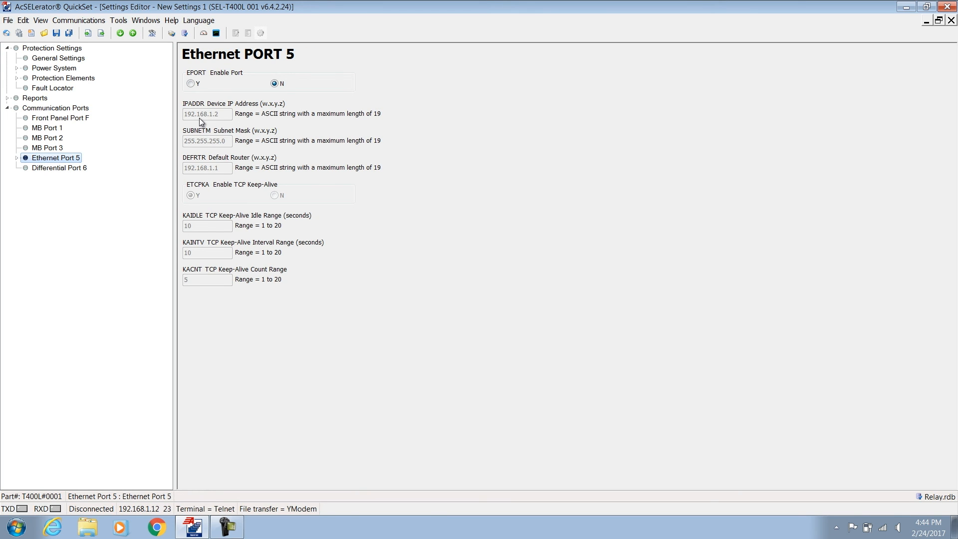
pyautogui.moveTo(156, 105)
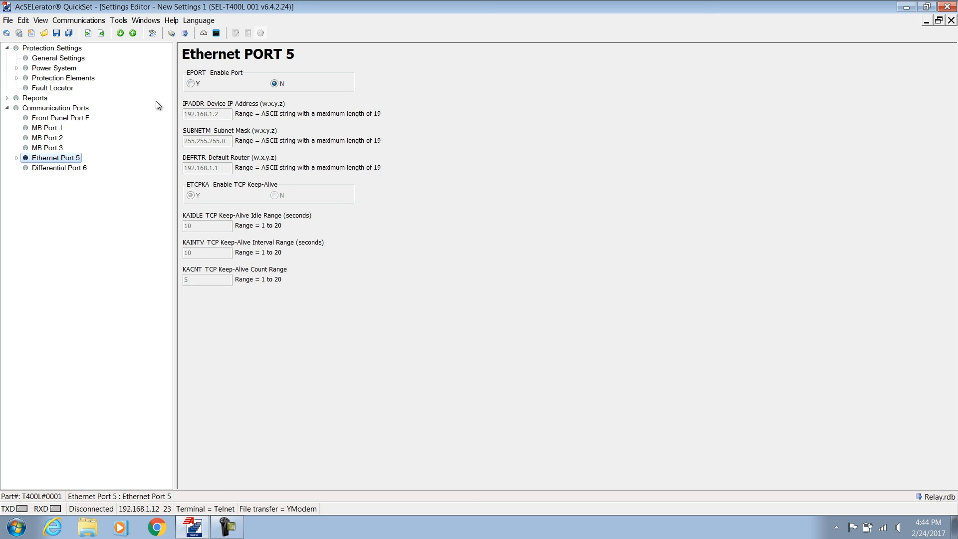
pyautogui.click(191, 83)
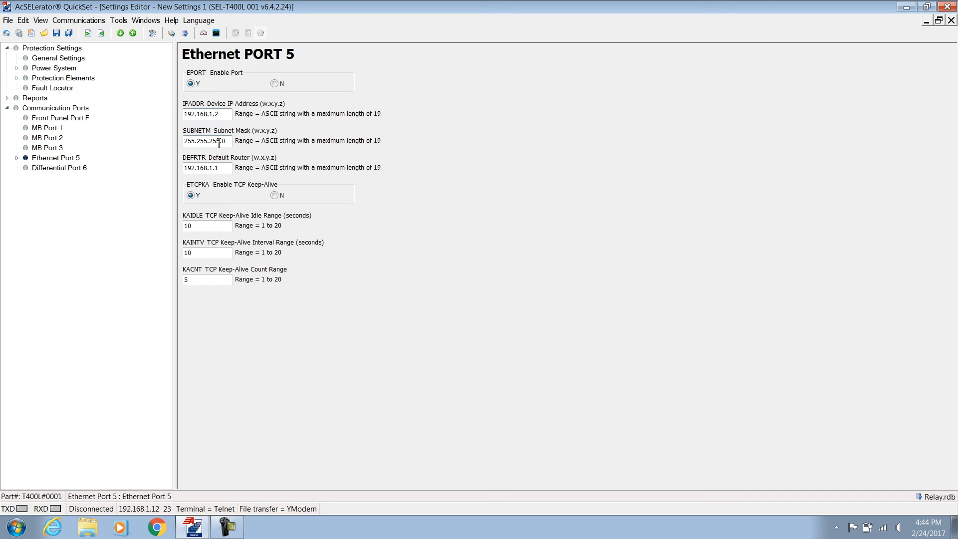
pyautogui.click(59, 168)
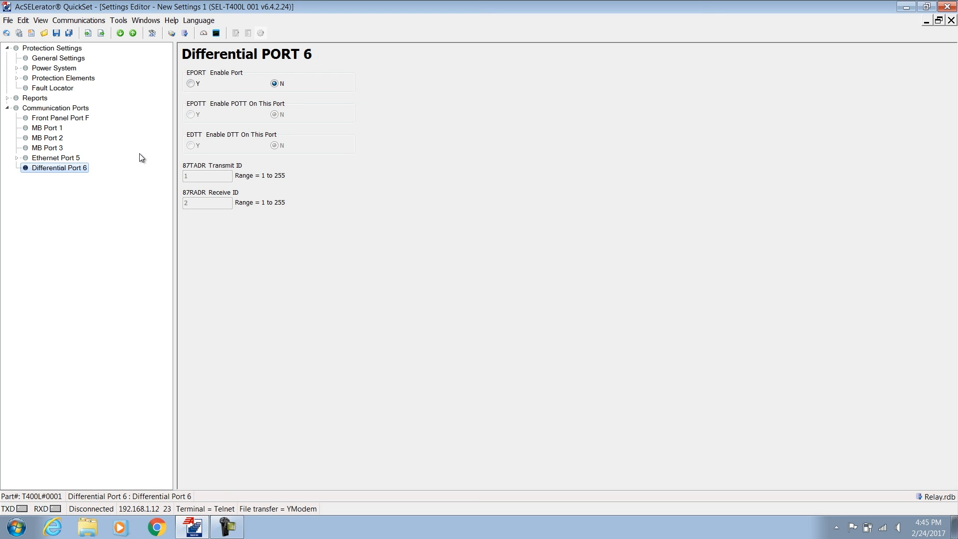
pyautogui.moveTo(148, 148)
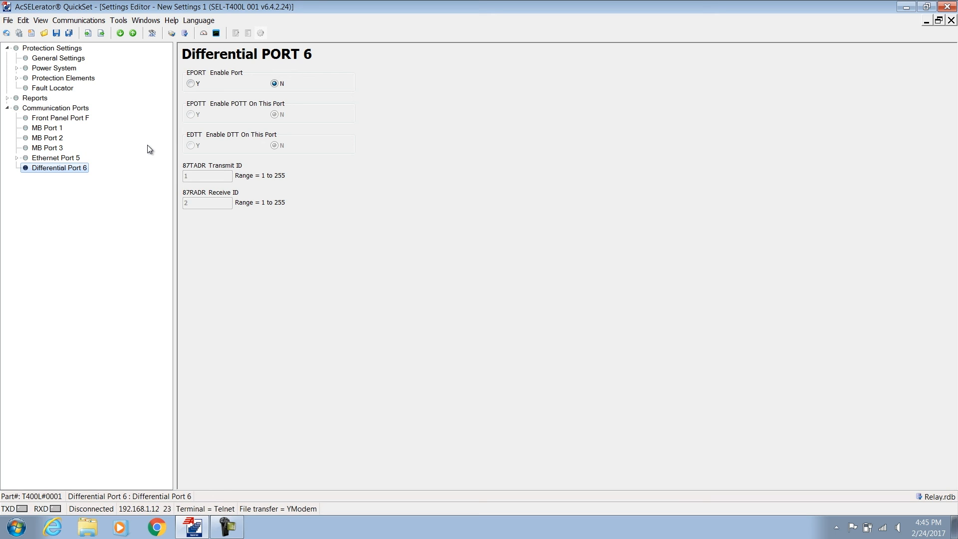
pyautogui.moveTo(179, 131)
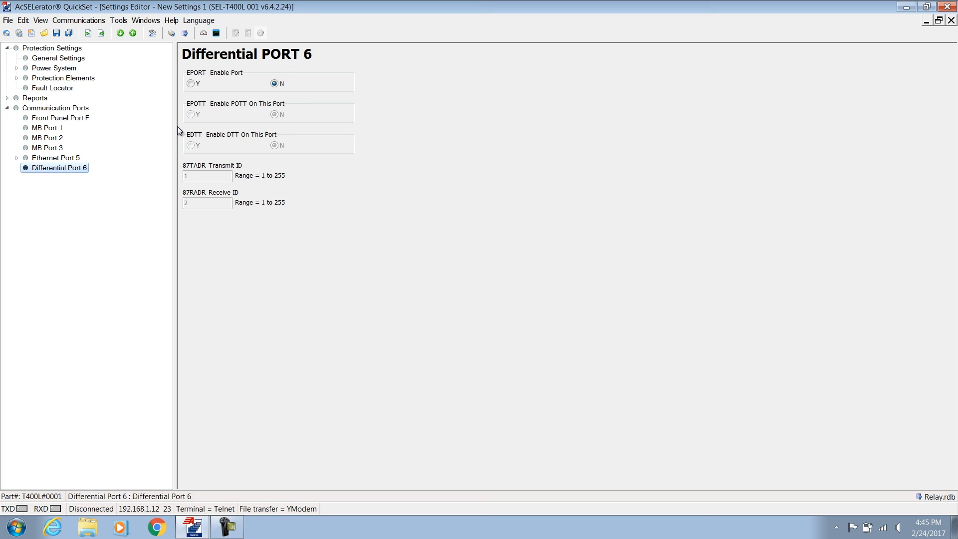
# - Enable Differential Port 6 with 87TADR transmit ID 100 and 87RADR receive ID 101
pyautogui.click(191, 83)
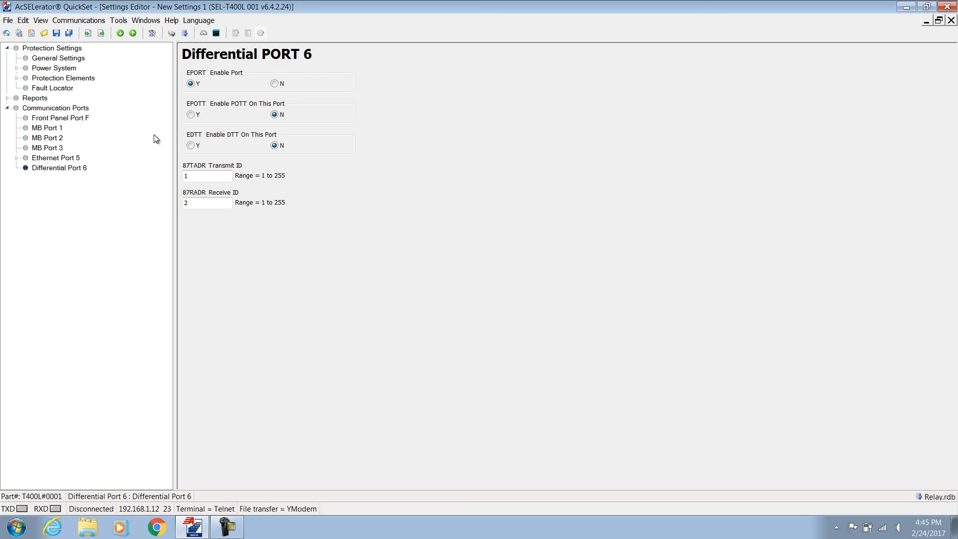
pyautogui.moveTo(146, 141)
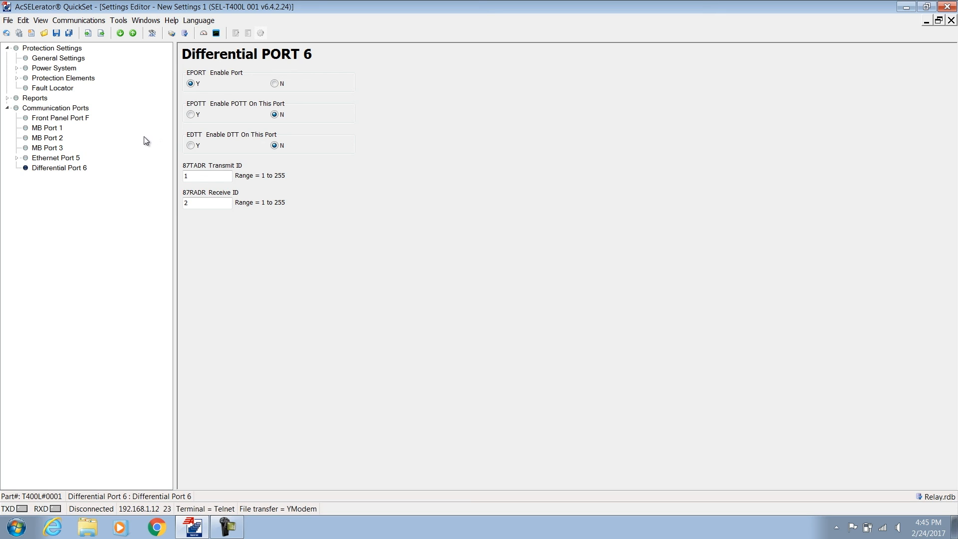
pyautogui.click(208, 176)
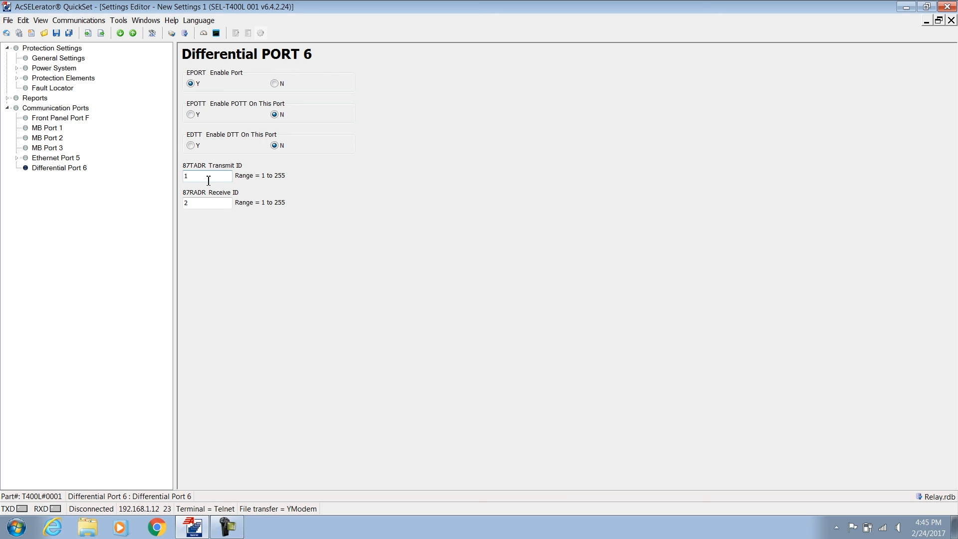
pyautogui.click(202, 176)
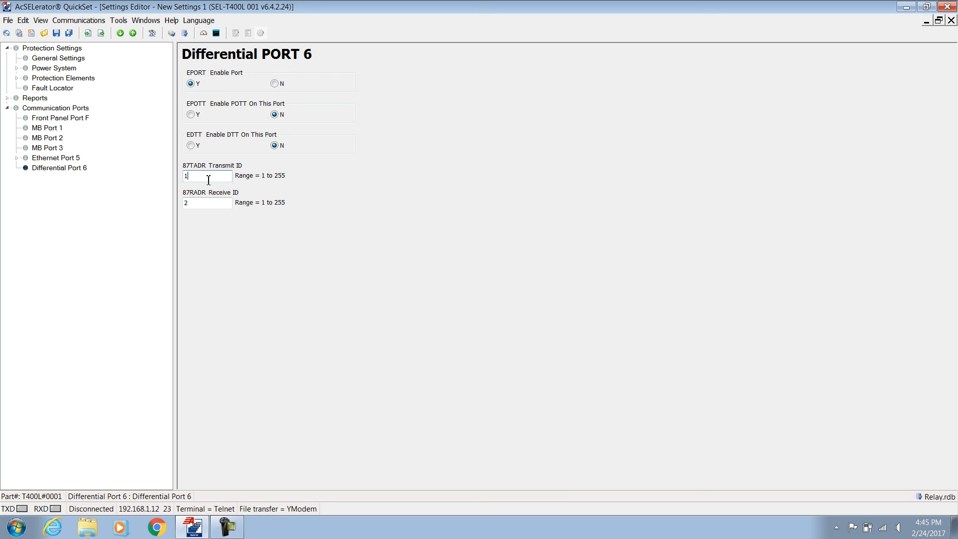
pyautogui.write('100')
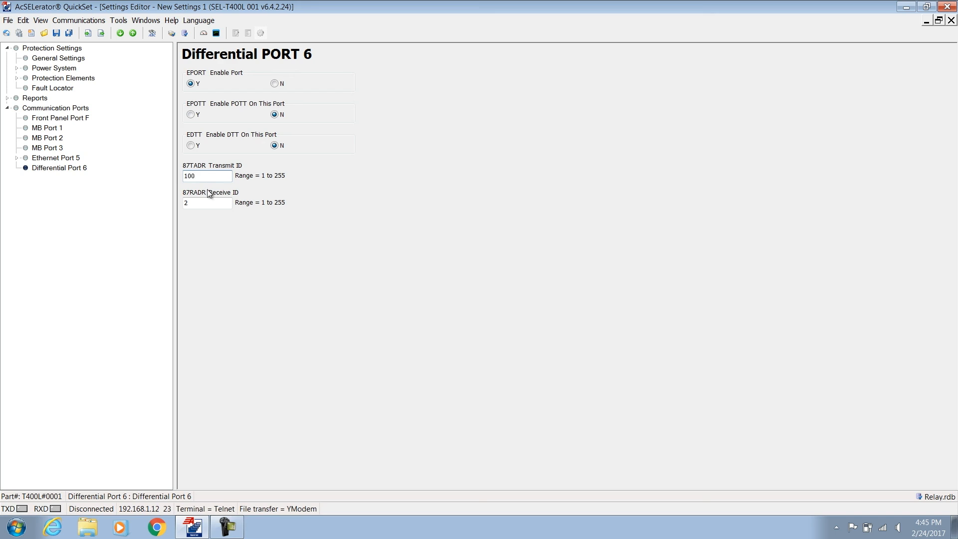
pyautogui.click(207, 203)
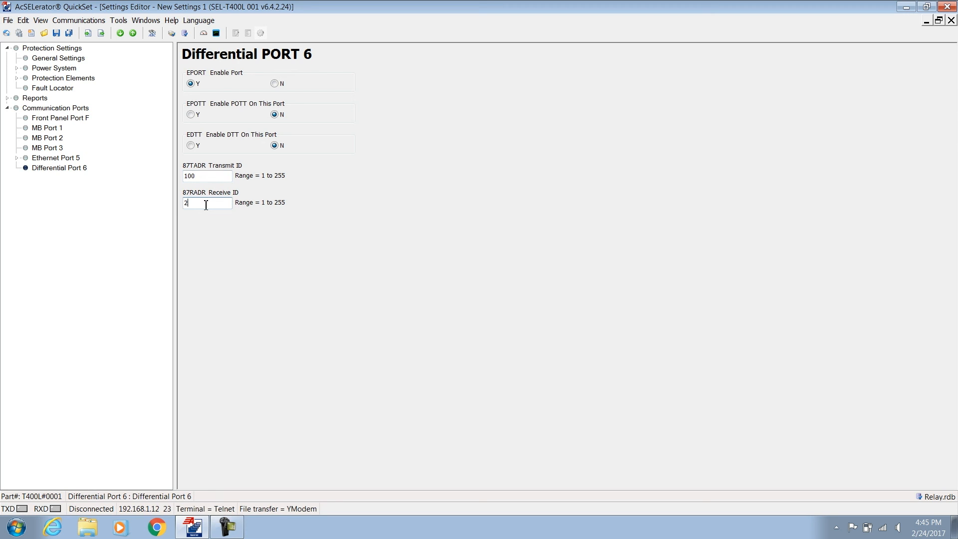
pyautogui.write('101')
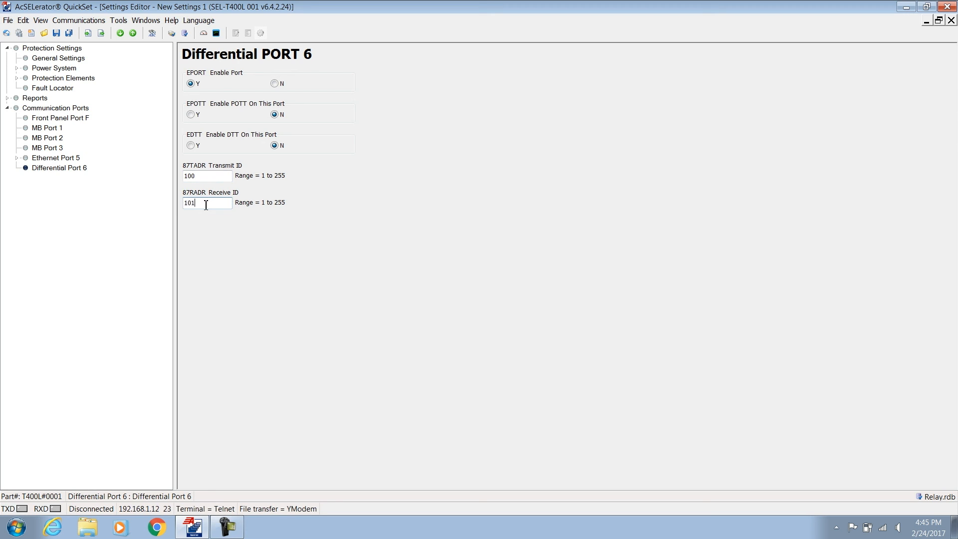
pyautogui.moveTo(249, 246)
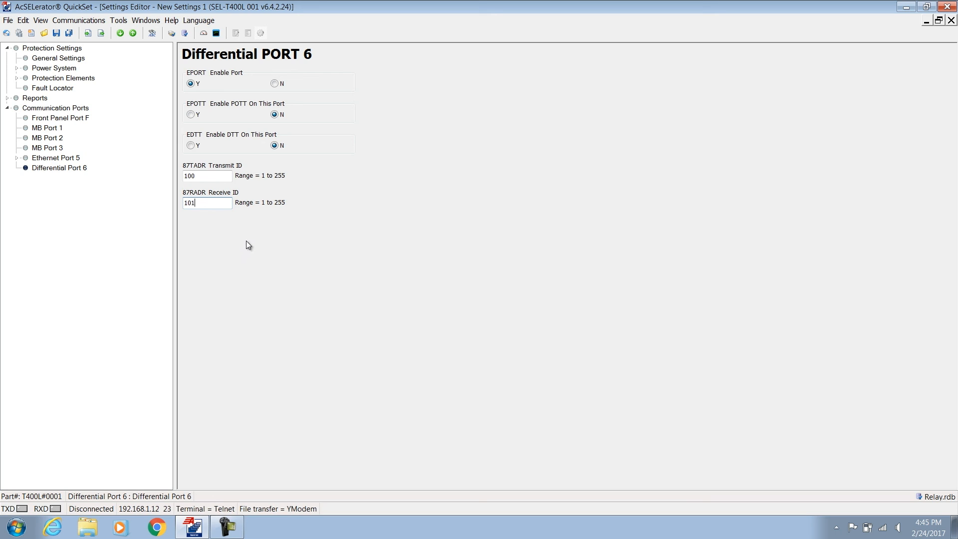